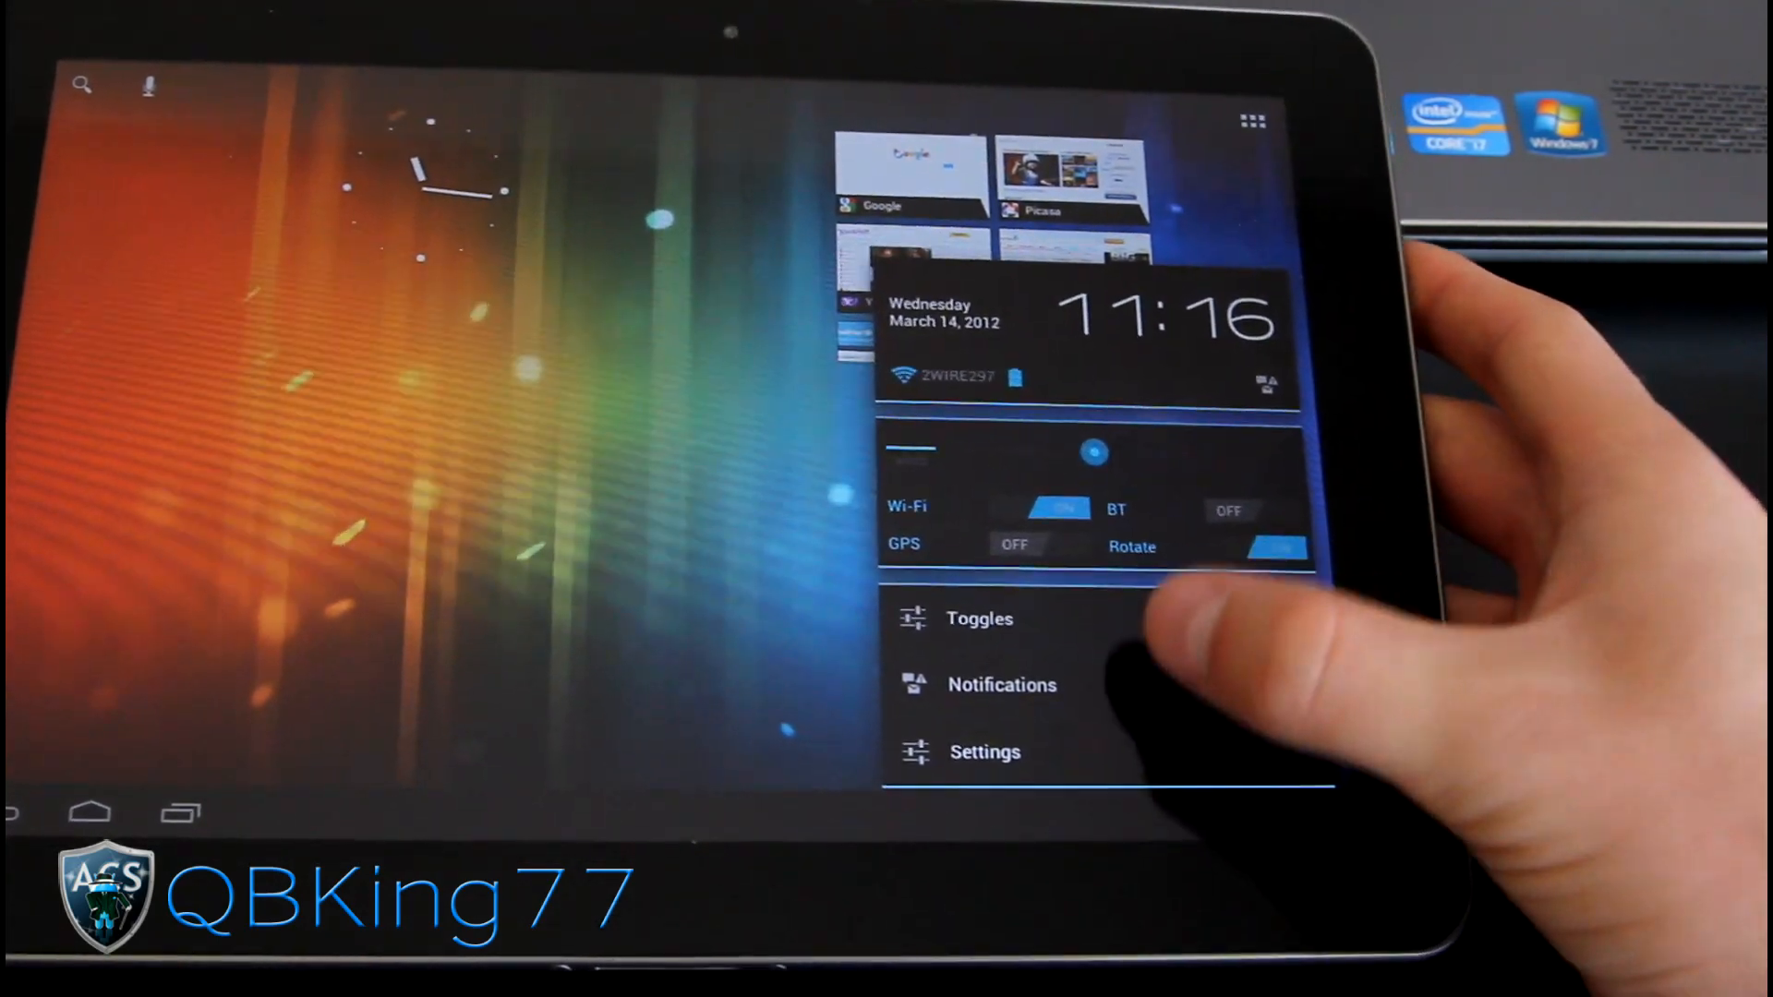
# - Dismiss the quick settings panel by tapping outside it
pyautogui.click(985, 751)
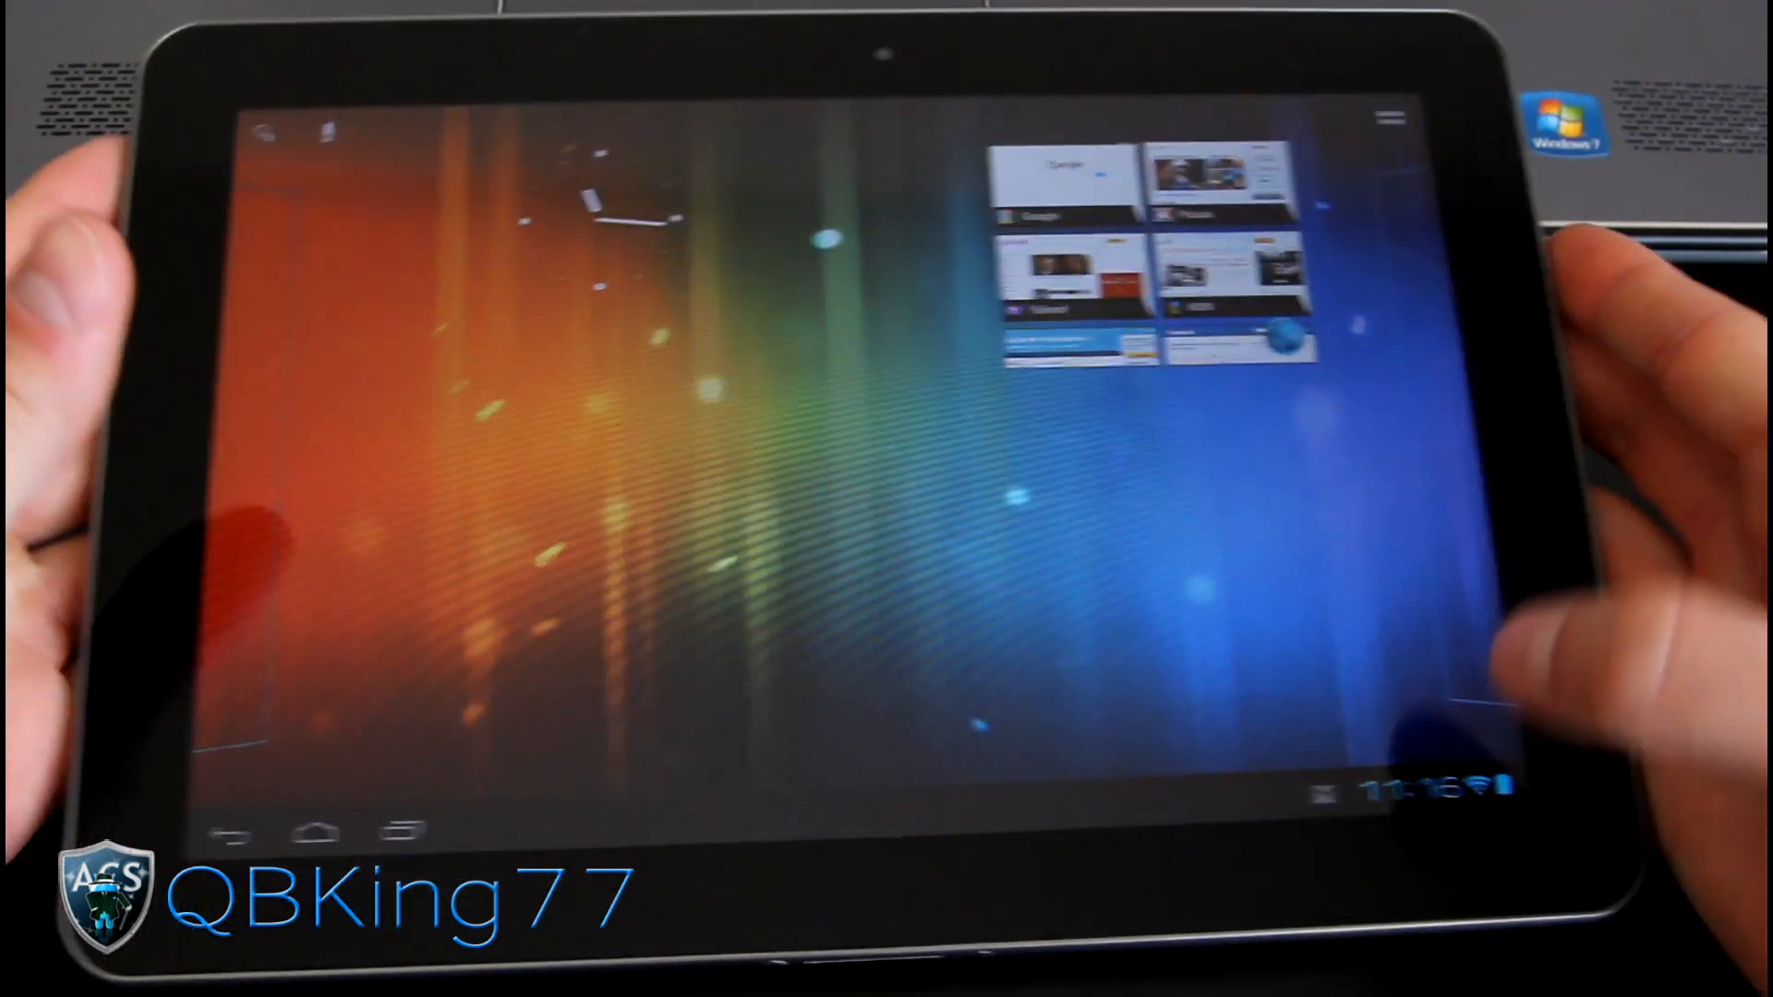
# - Open the notifications panel to view the new-messages notification, then close it
pyautogui.click(1414, 788)
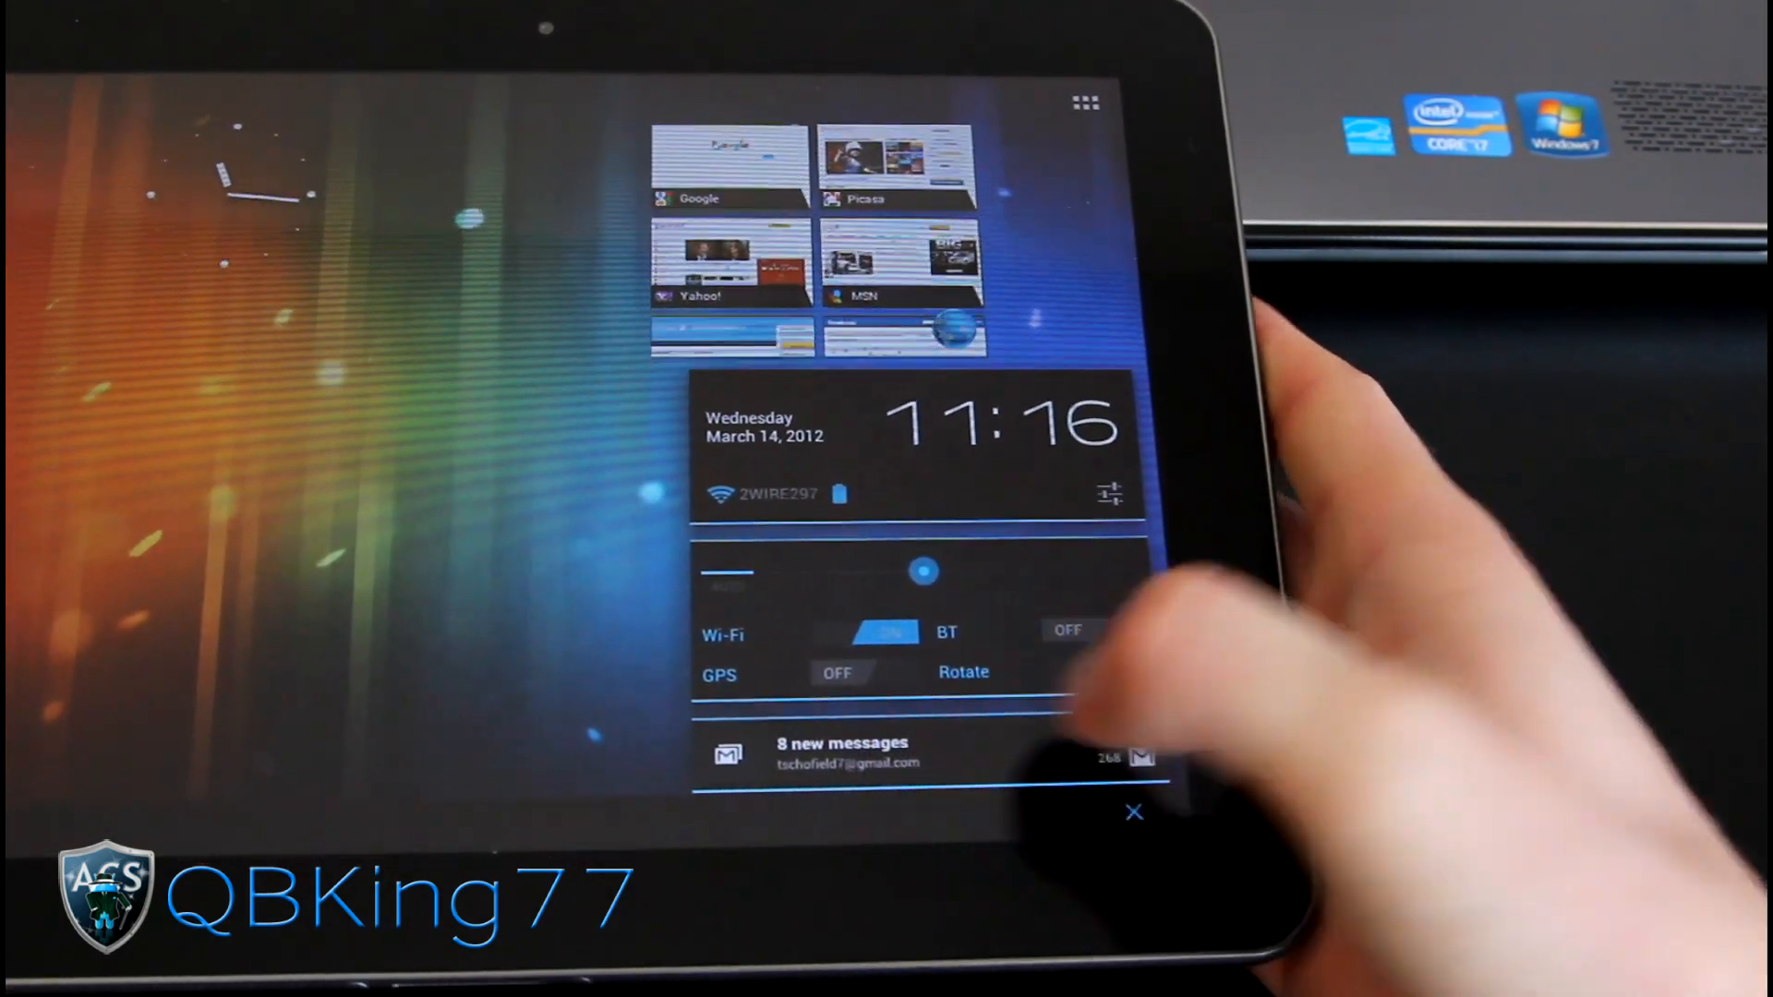
pyautogui.click(1118, 661)
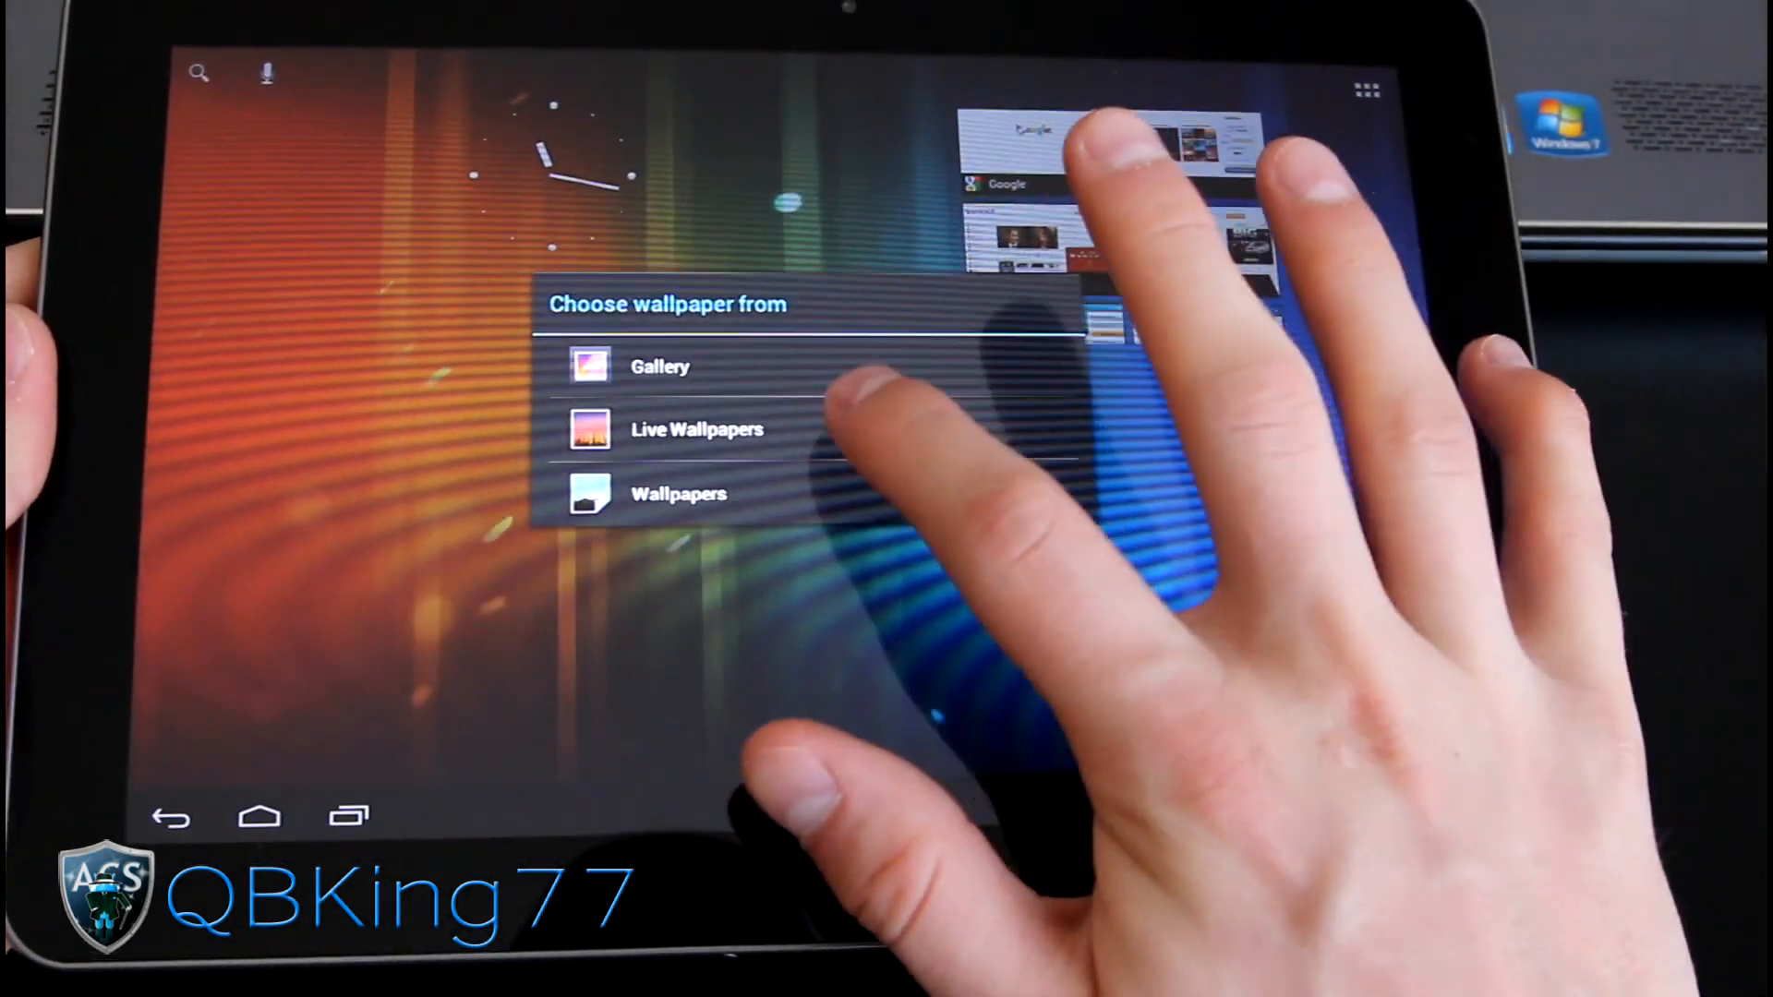
# - Choose Wallpapers as the source for the new wallpaper
pyautogui.click(696, 429)
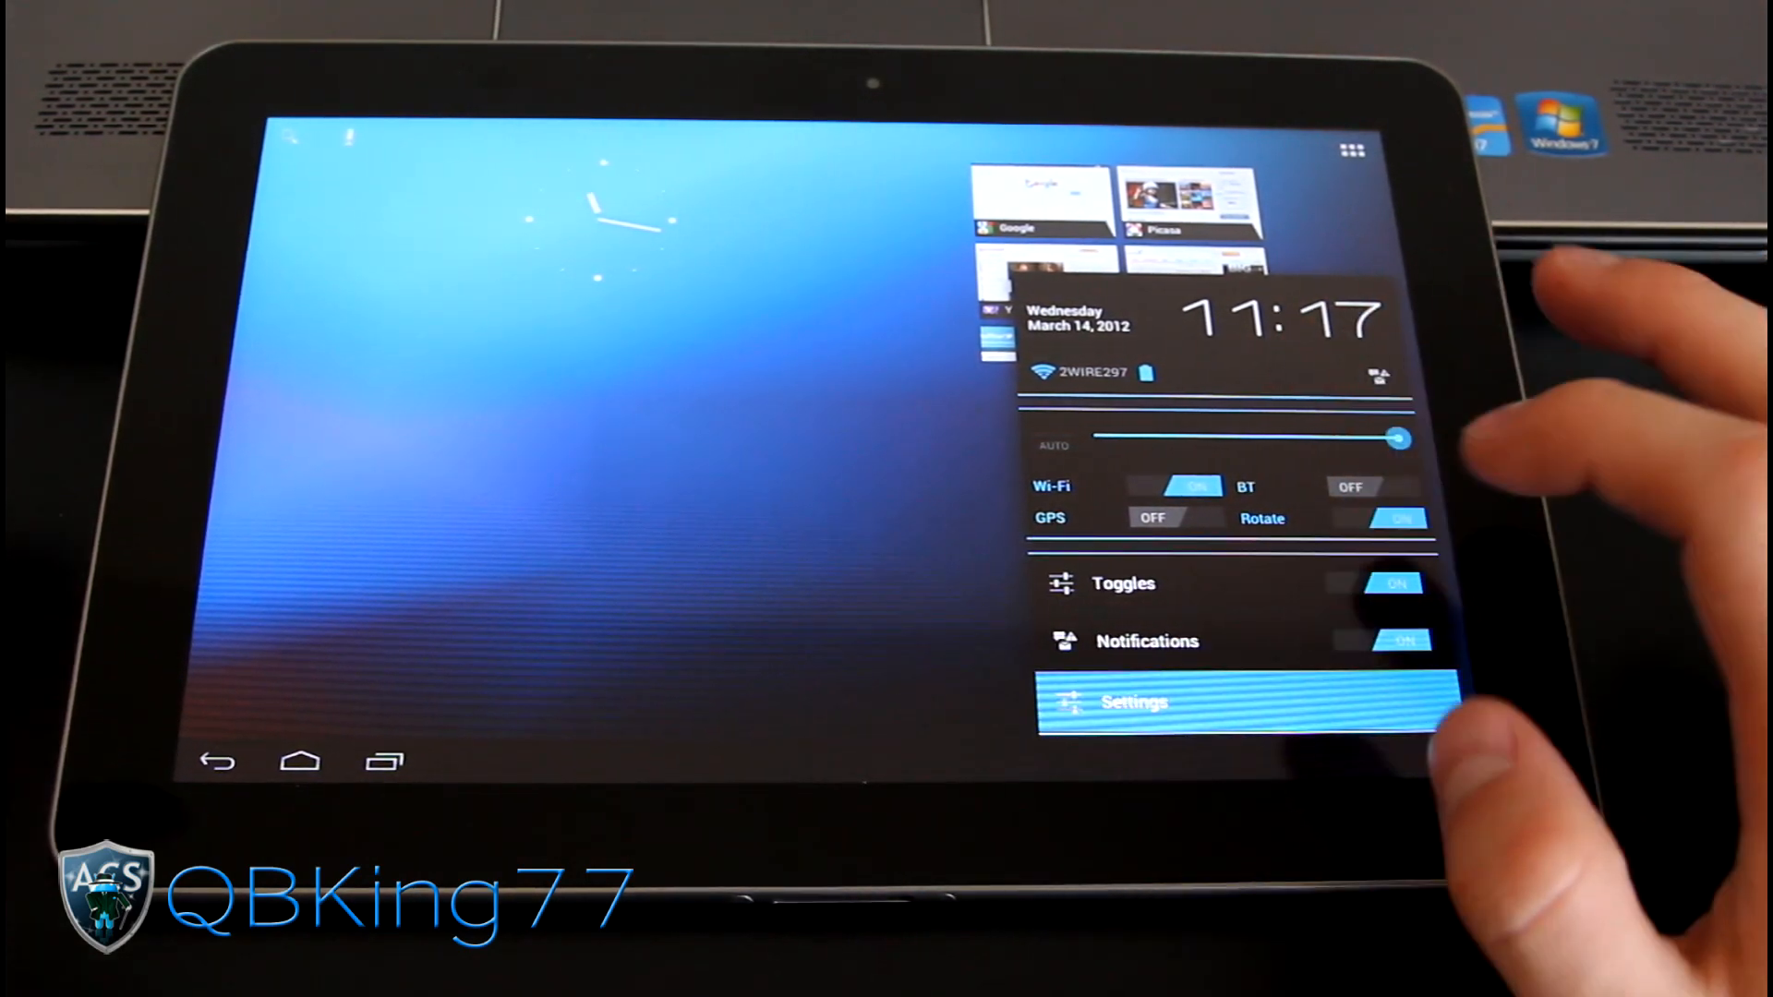
# - Go from Settings into ROM Control and its General UI page
pyautogui.click(1130, 702)
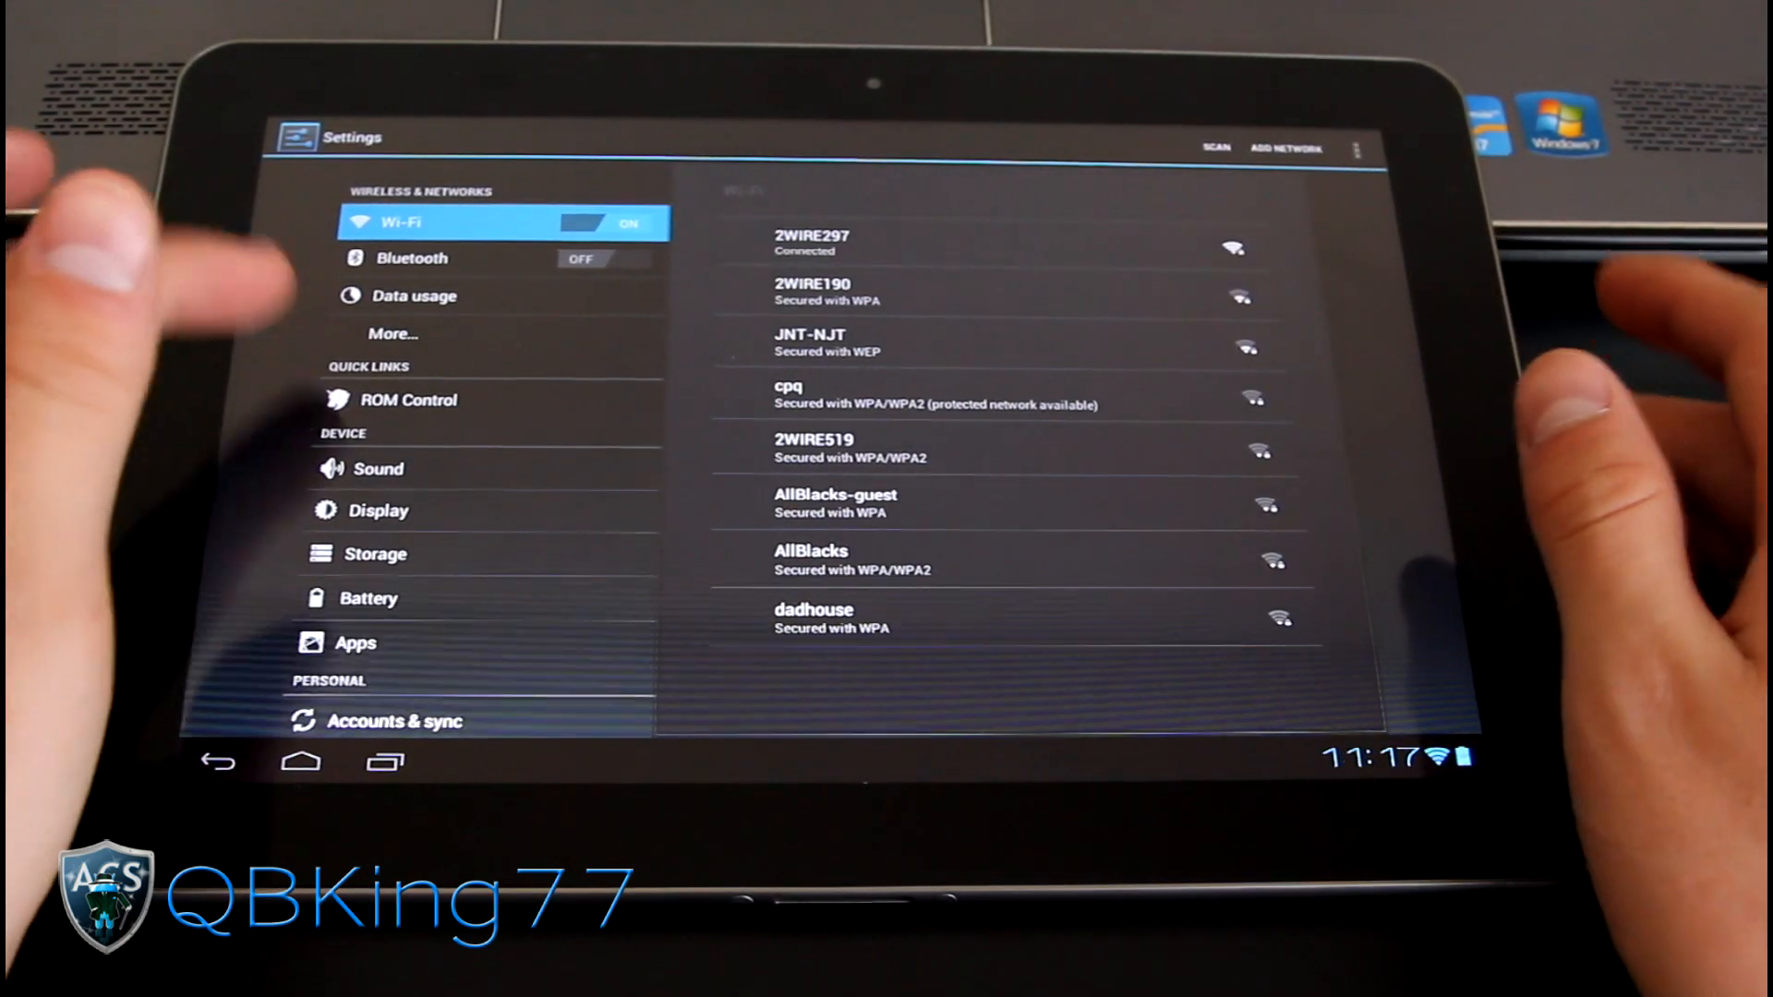
pyautogui.click(408, 399)
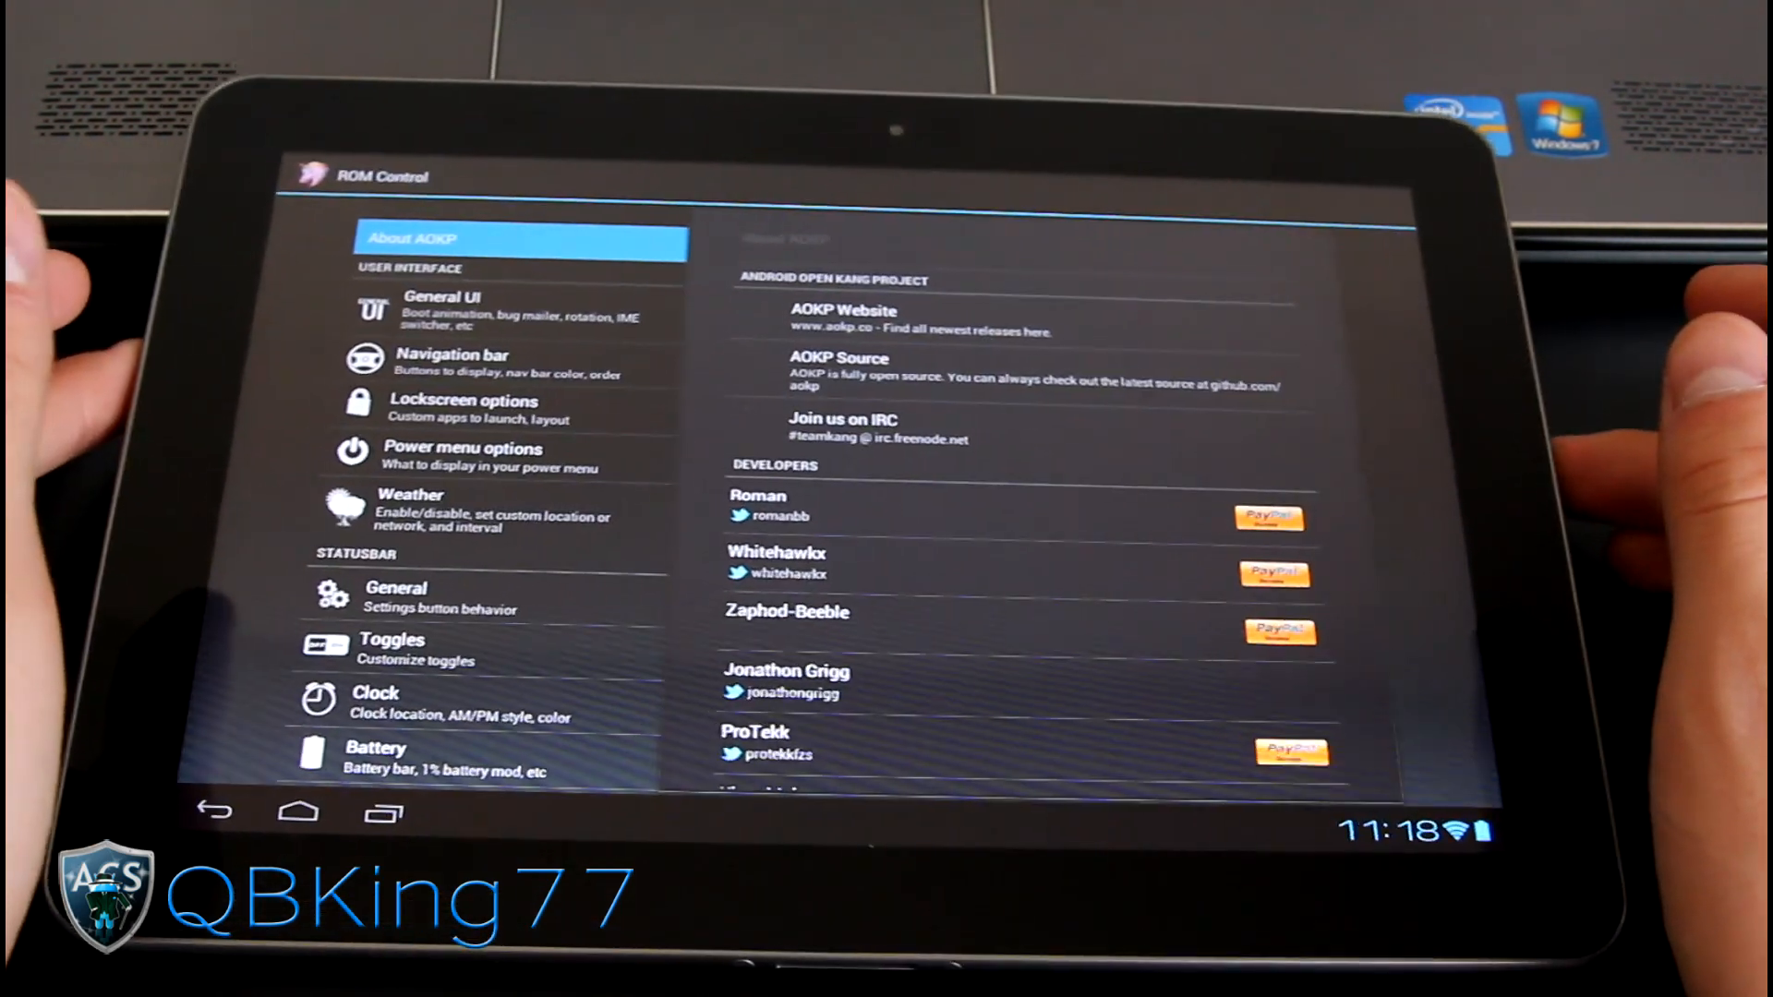
pyautogui.click(487, 312)
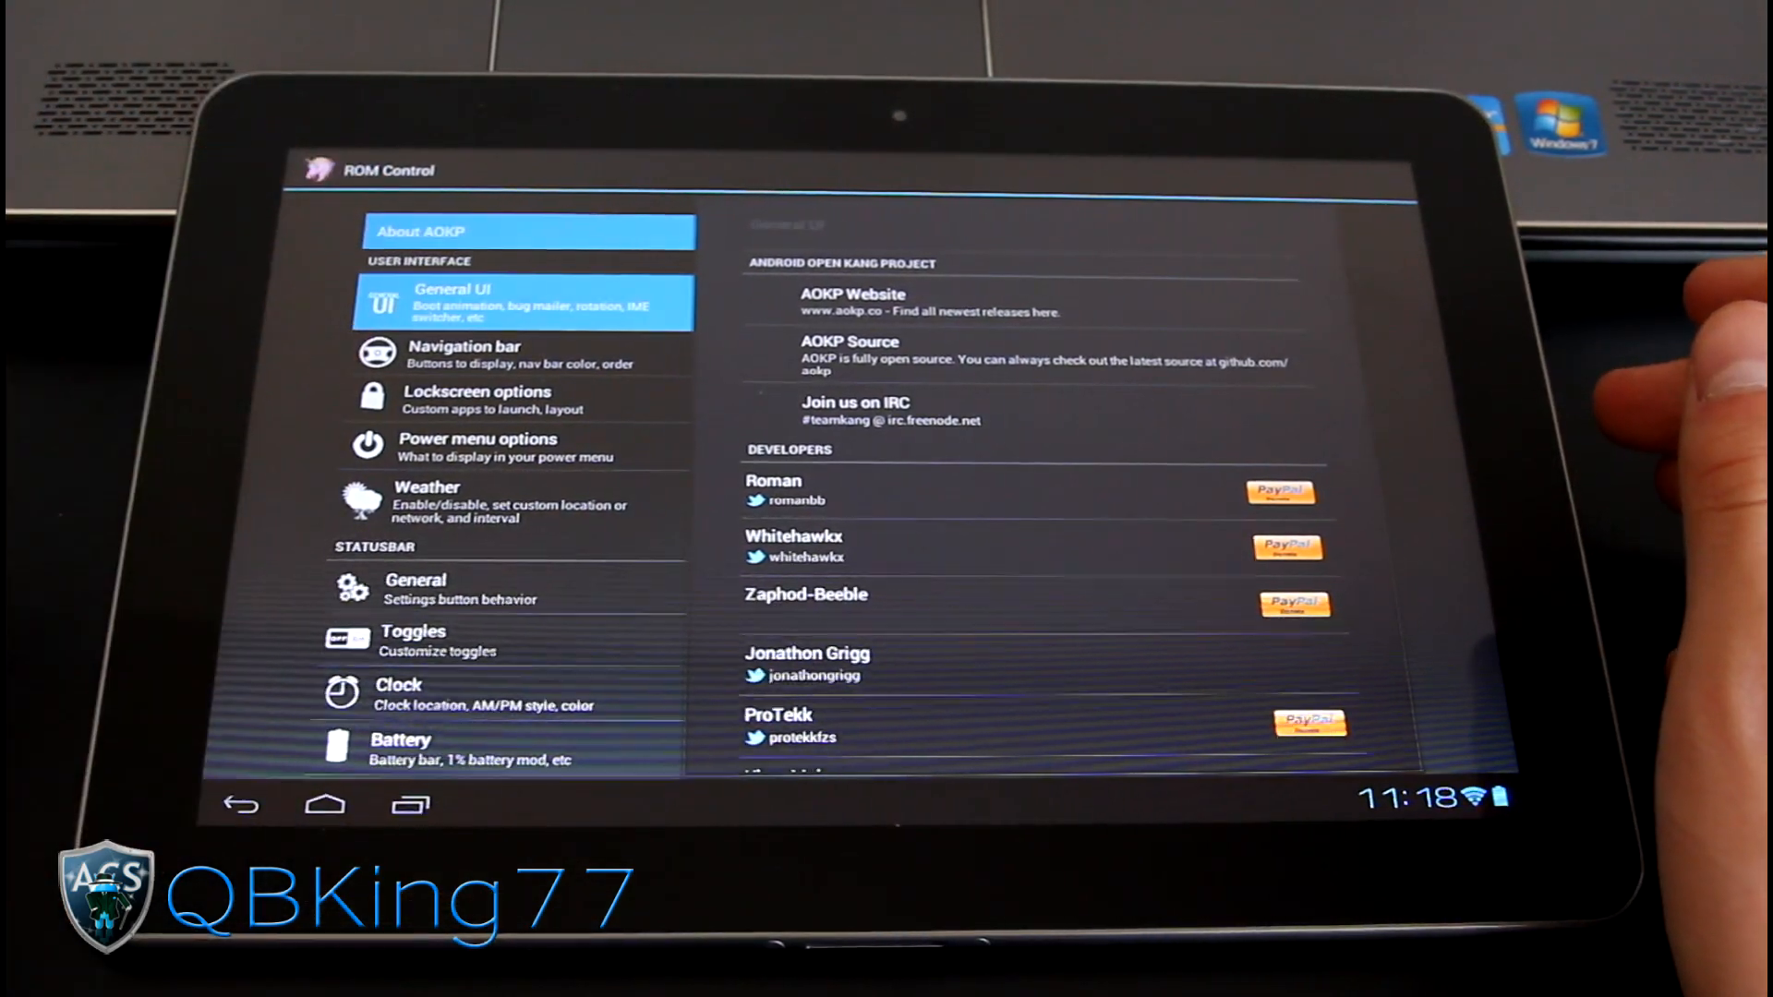
pyautogui.click(519, 303)
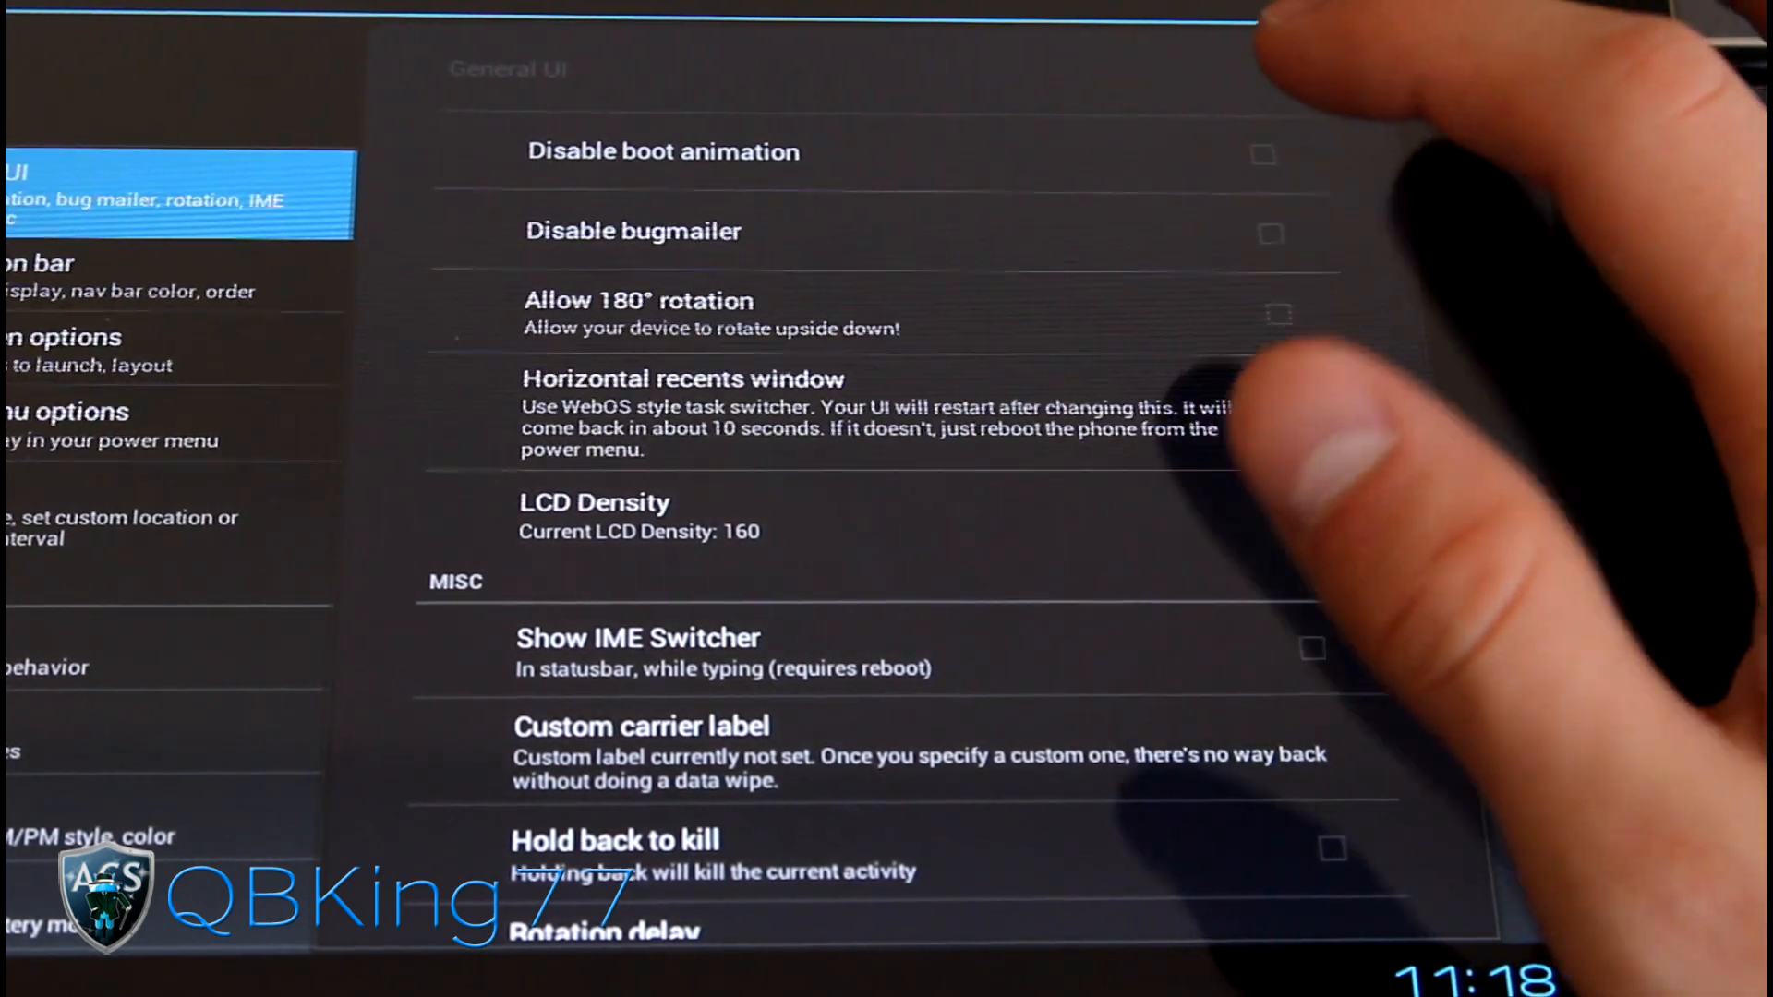
# - Scroll through the General UI options, then switch to Lockscreen options
pyautogui.scroll(3)
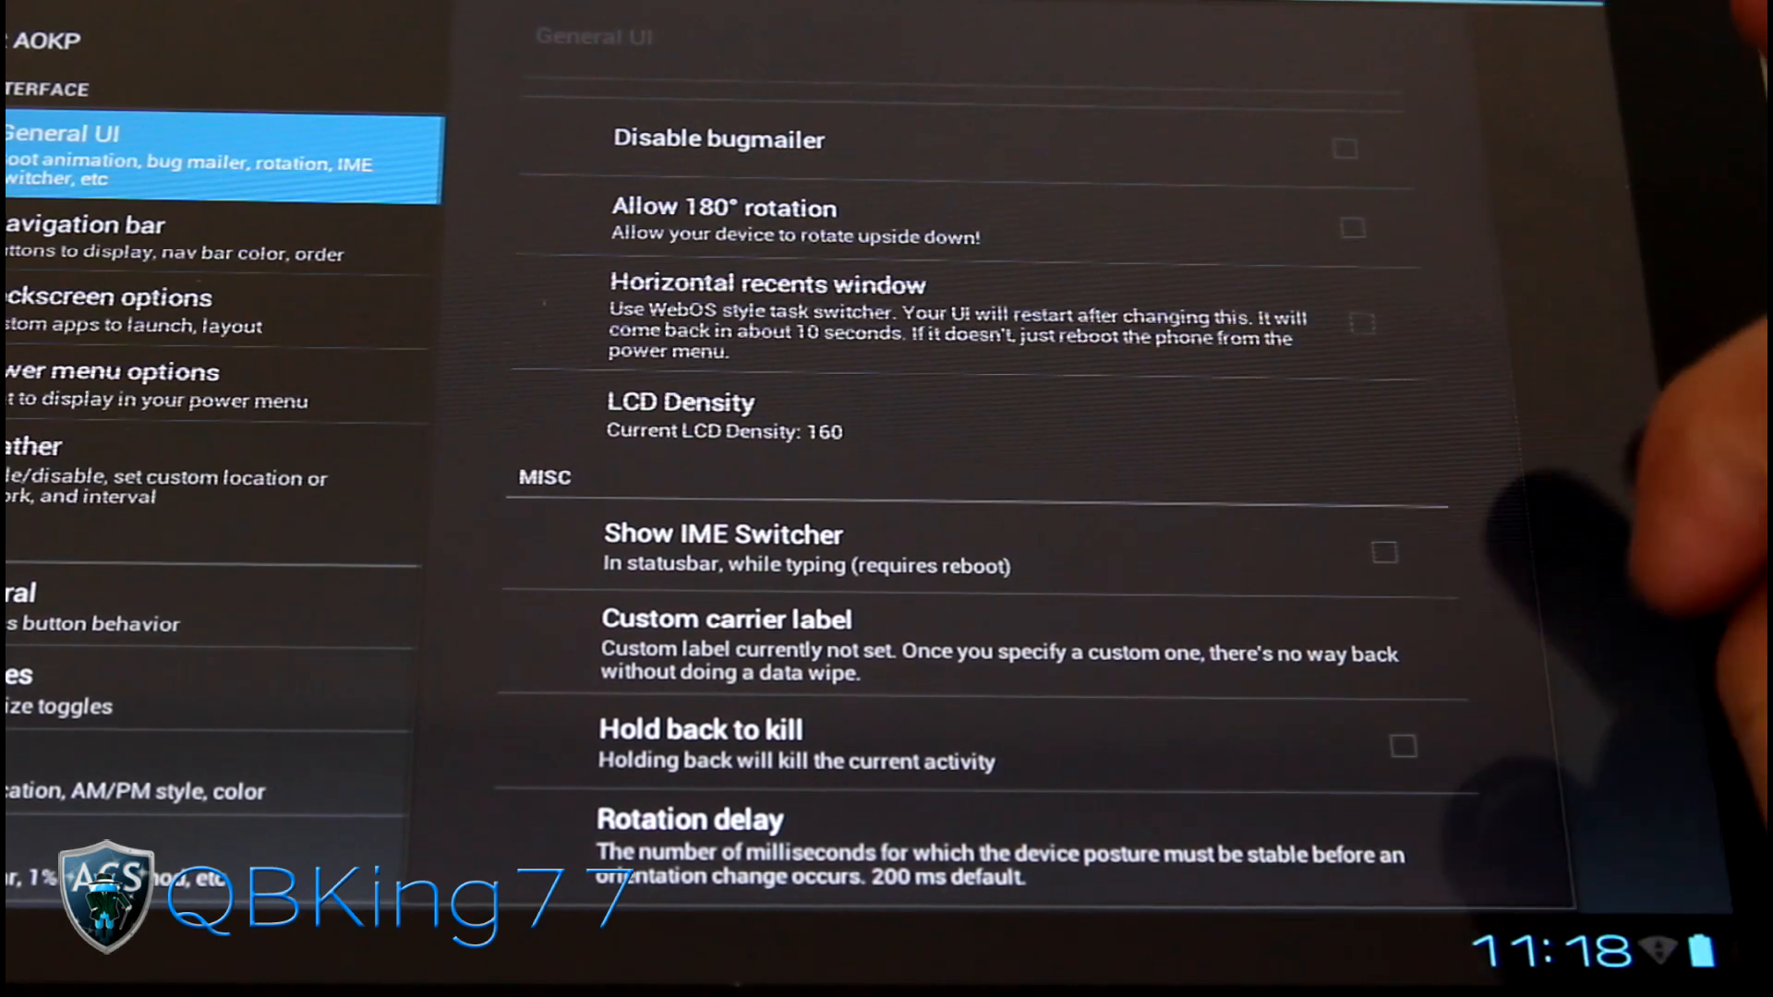
pyautogui.scroll(3)
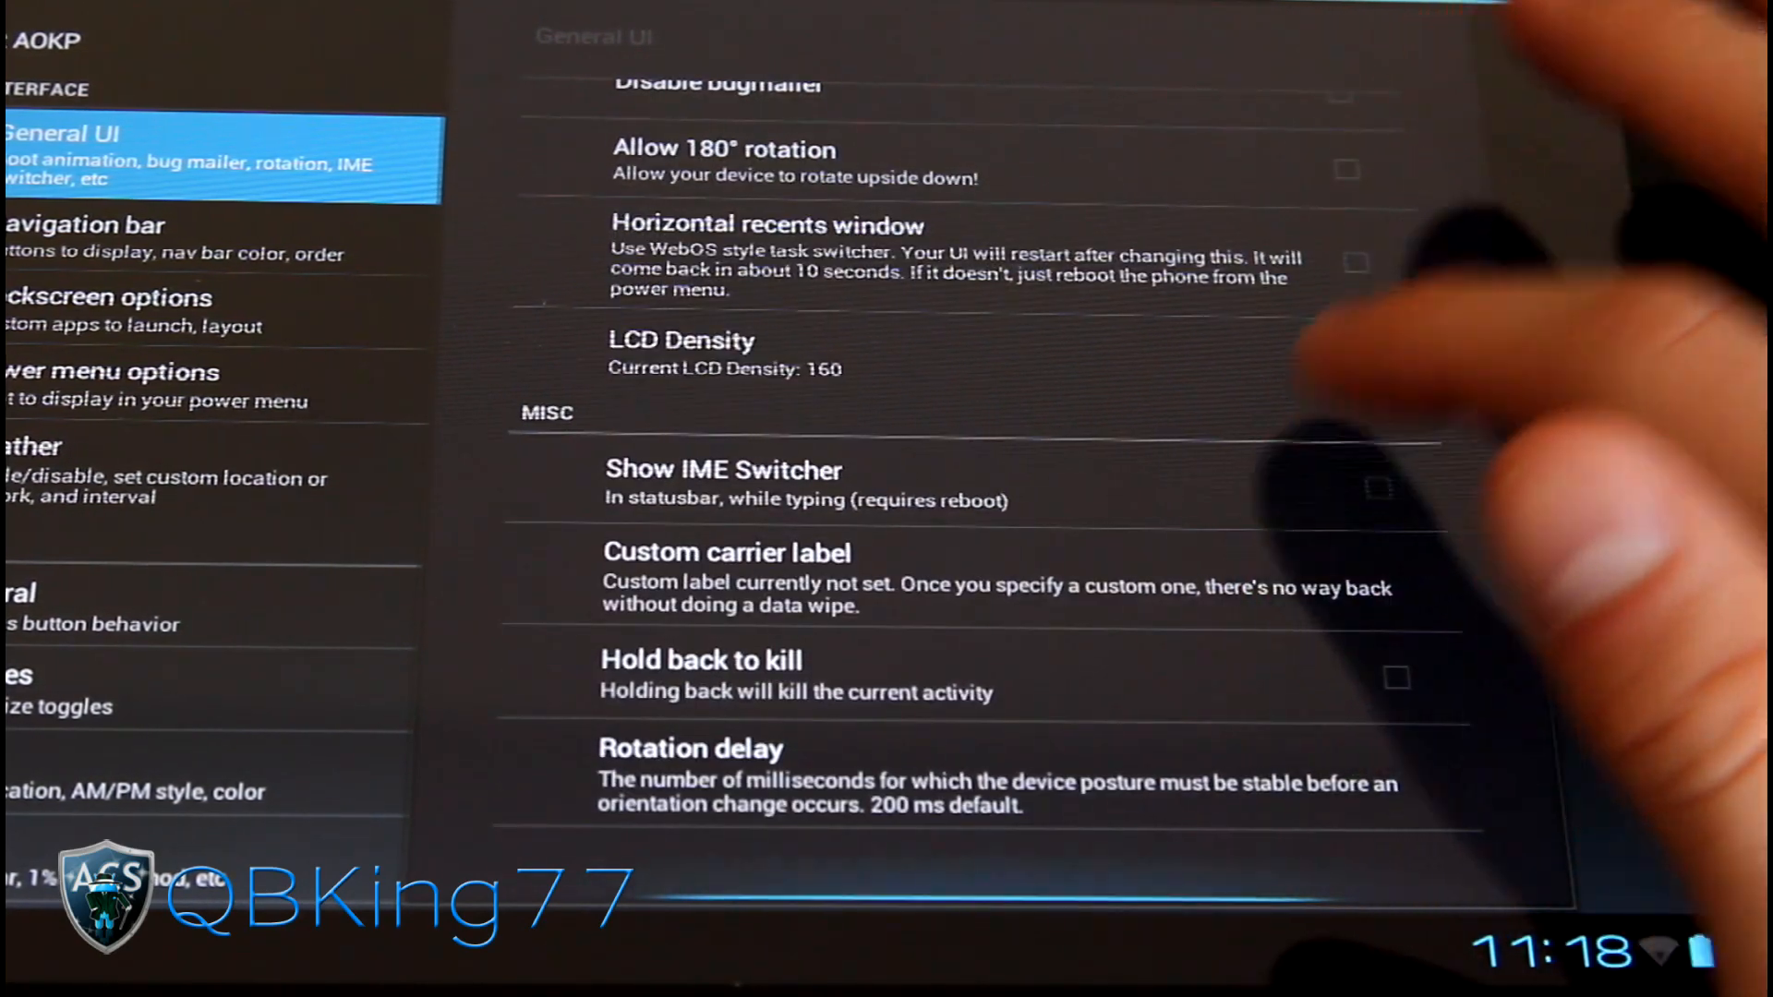
pyautogui.click(170, 237)
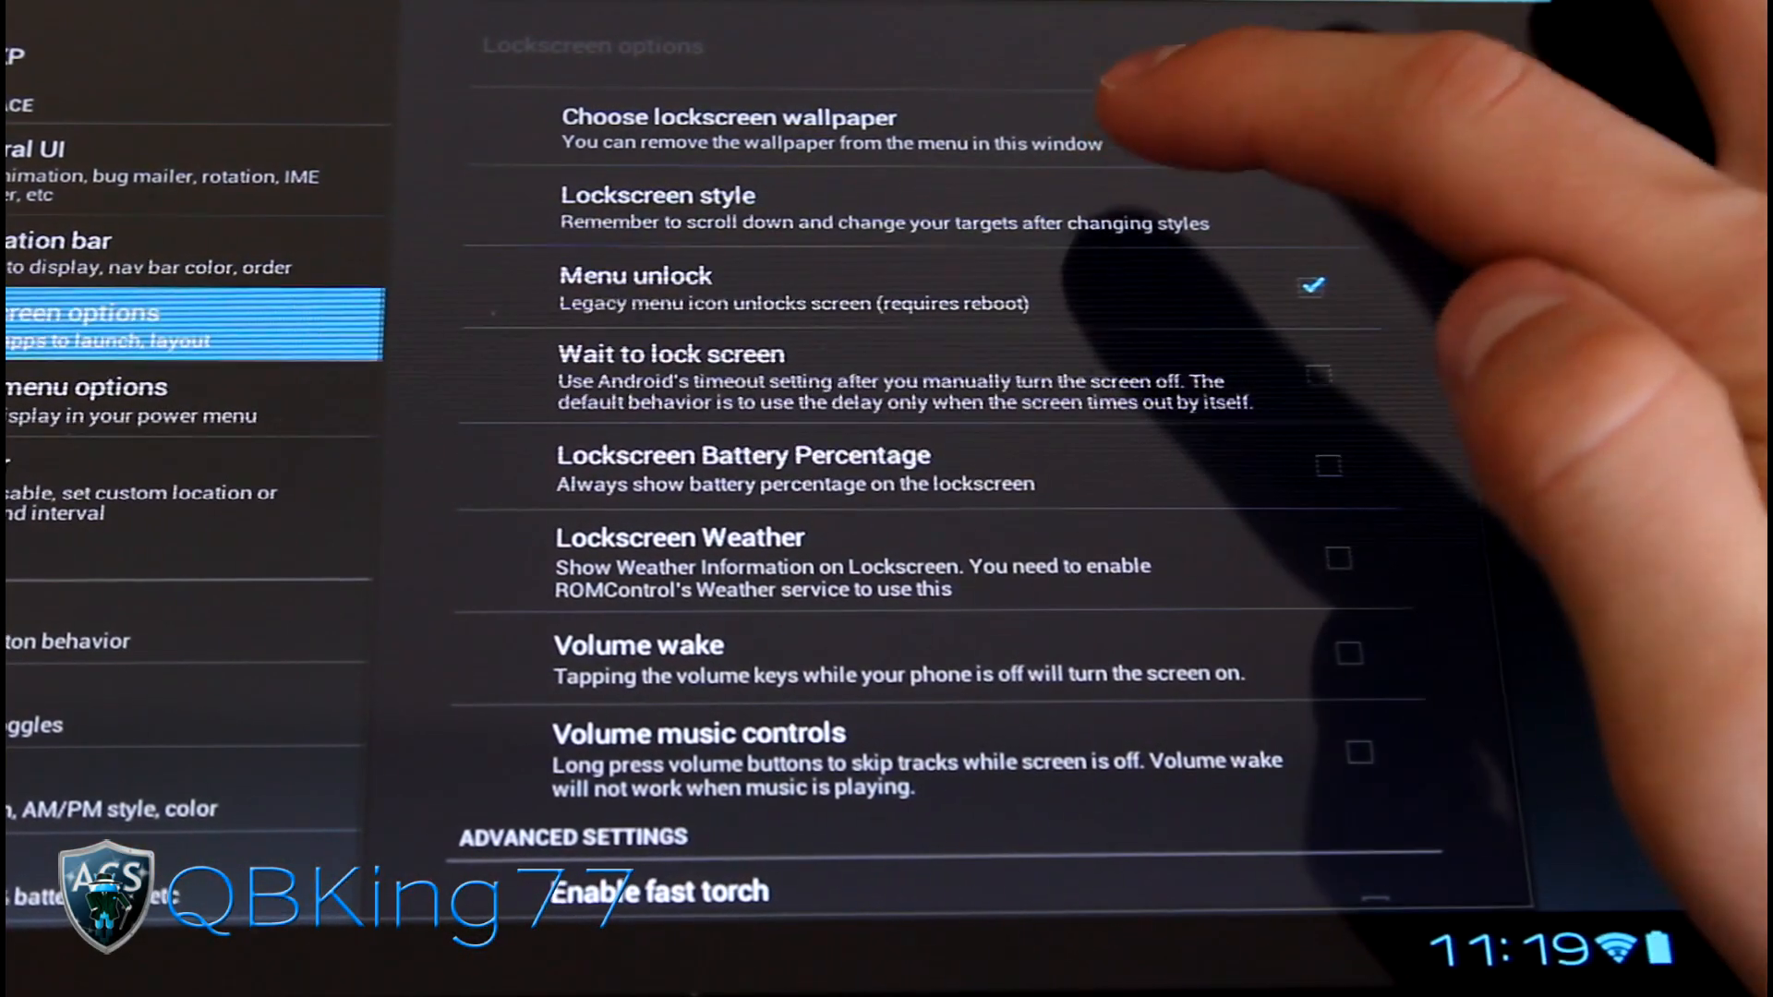
pyautogui.click(655, 195)
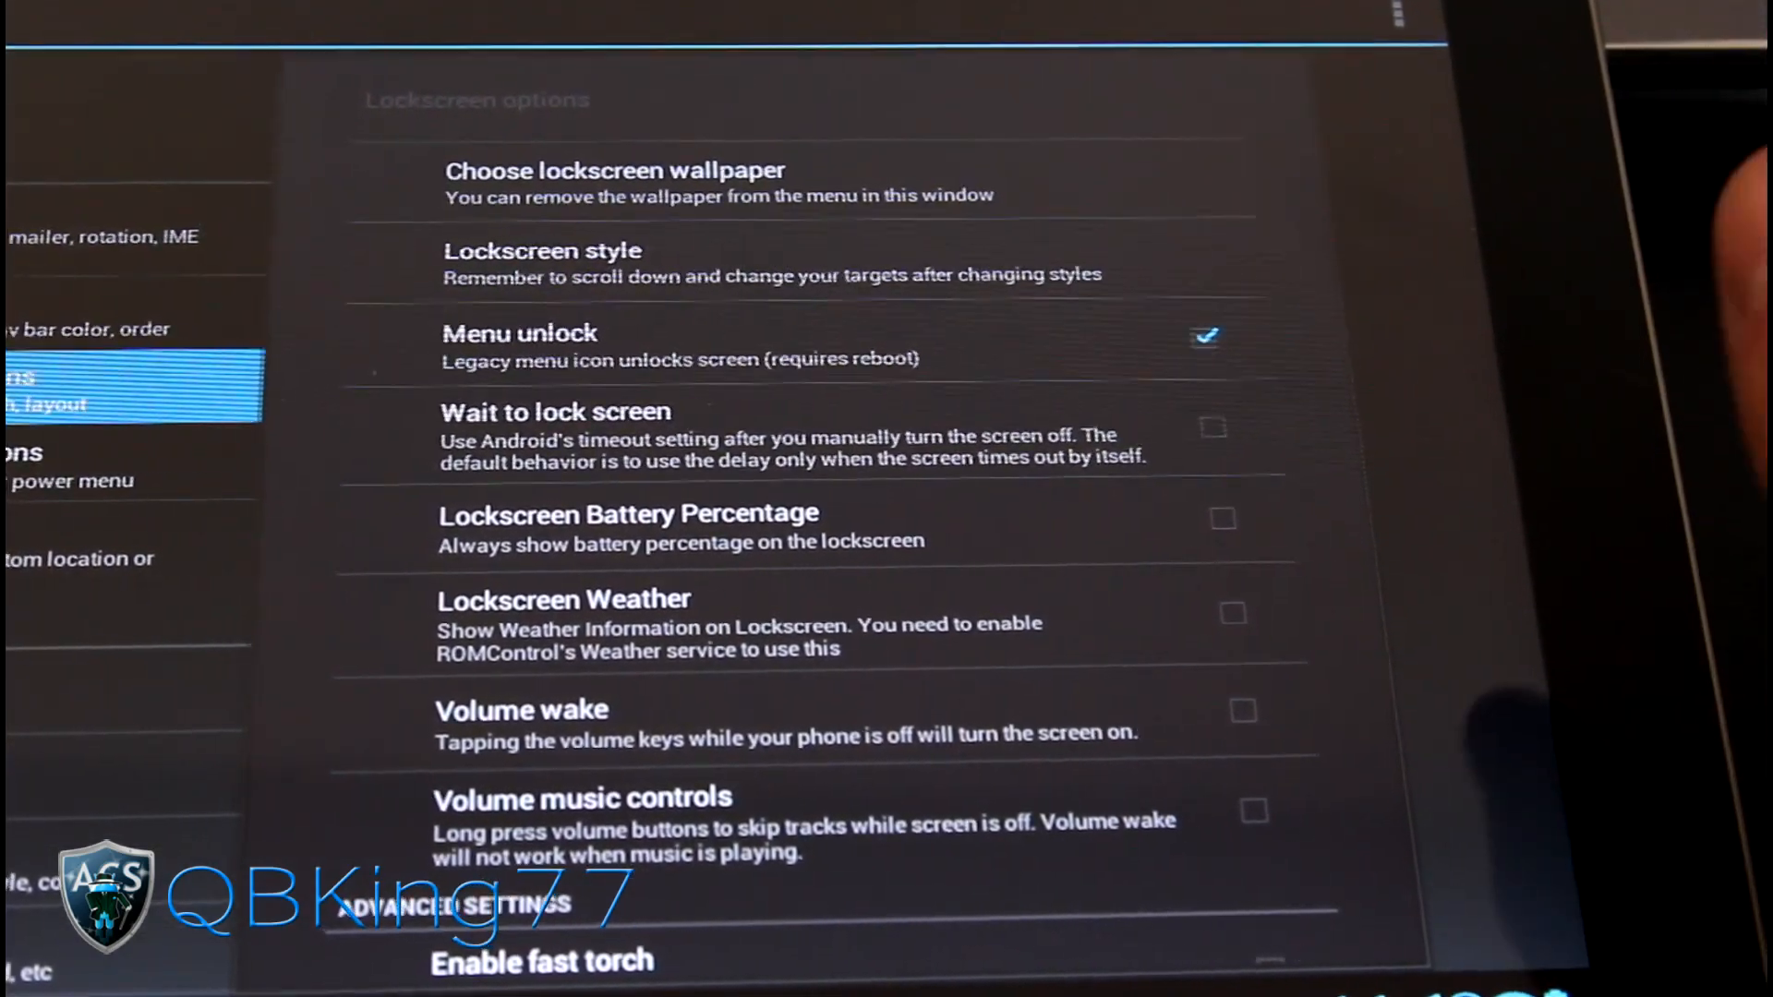
pyautogui.scroll(-3)
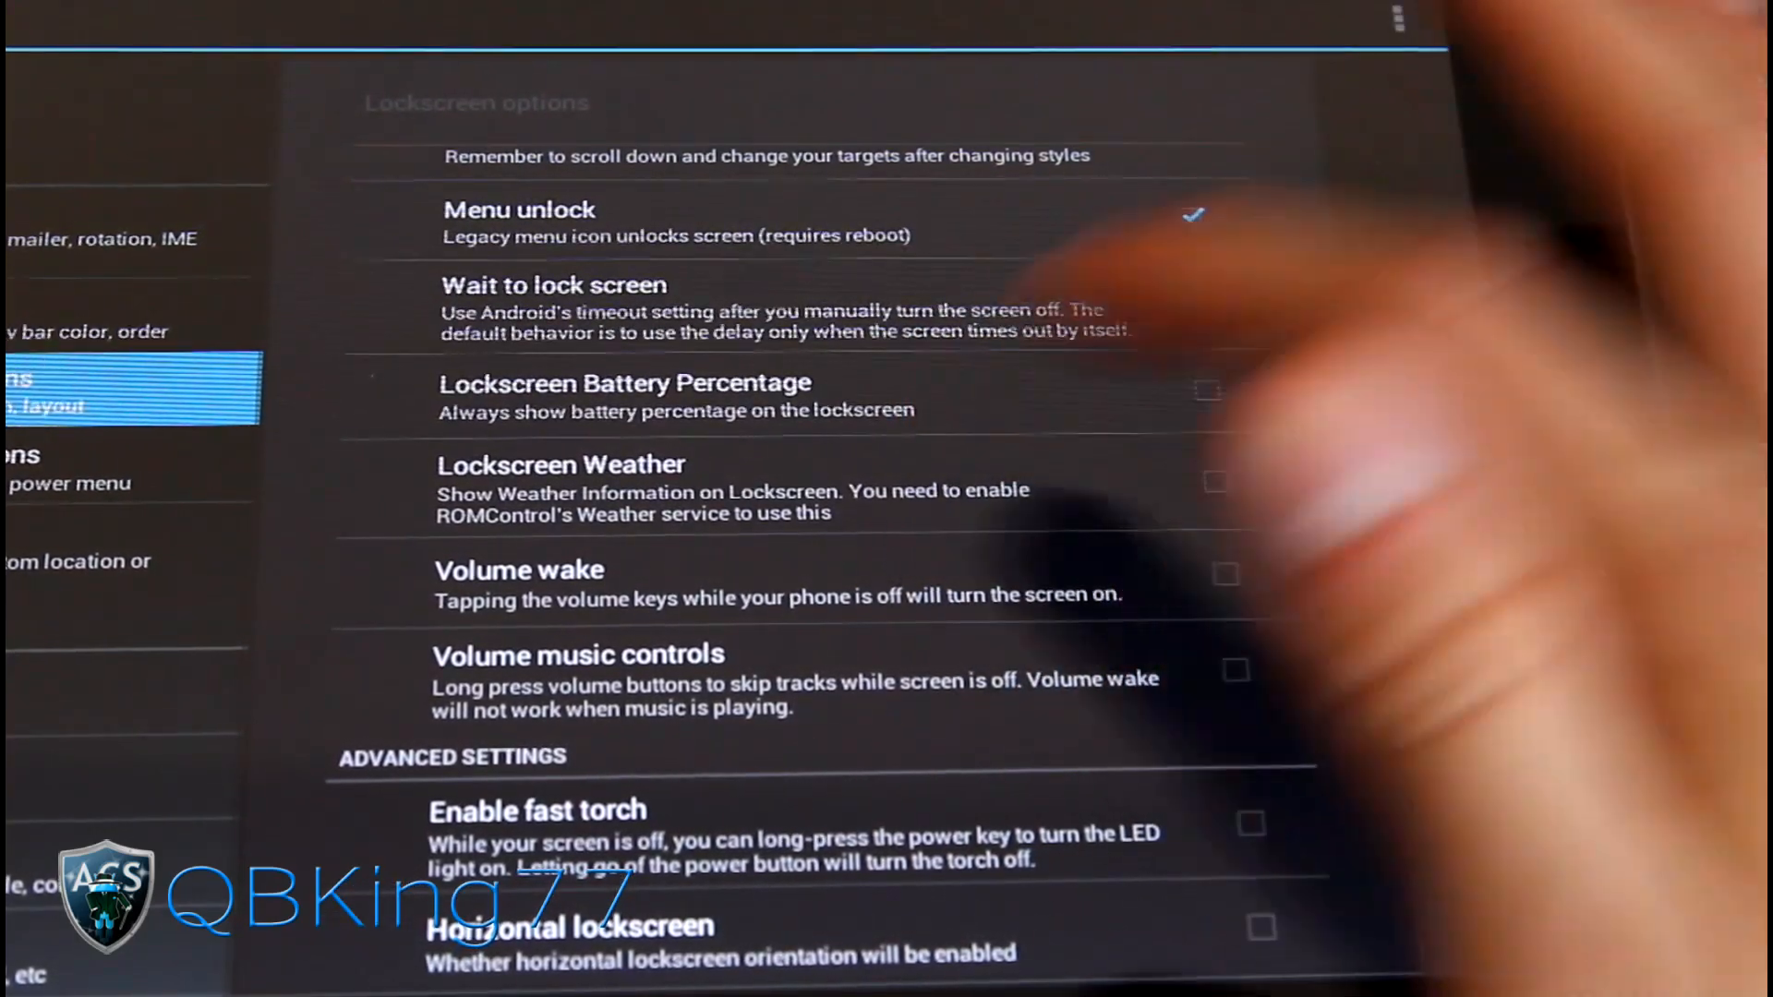
pyautogui.scroll(-3)
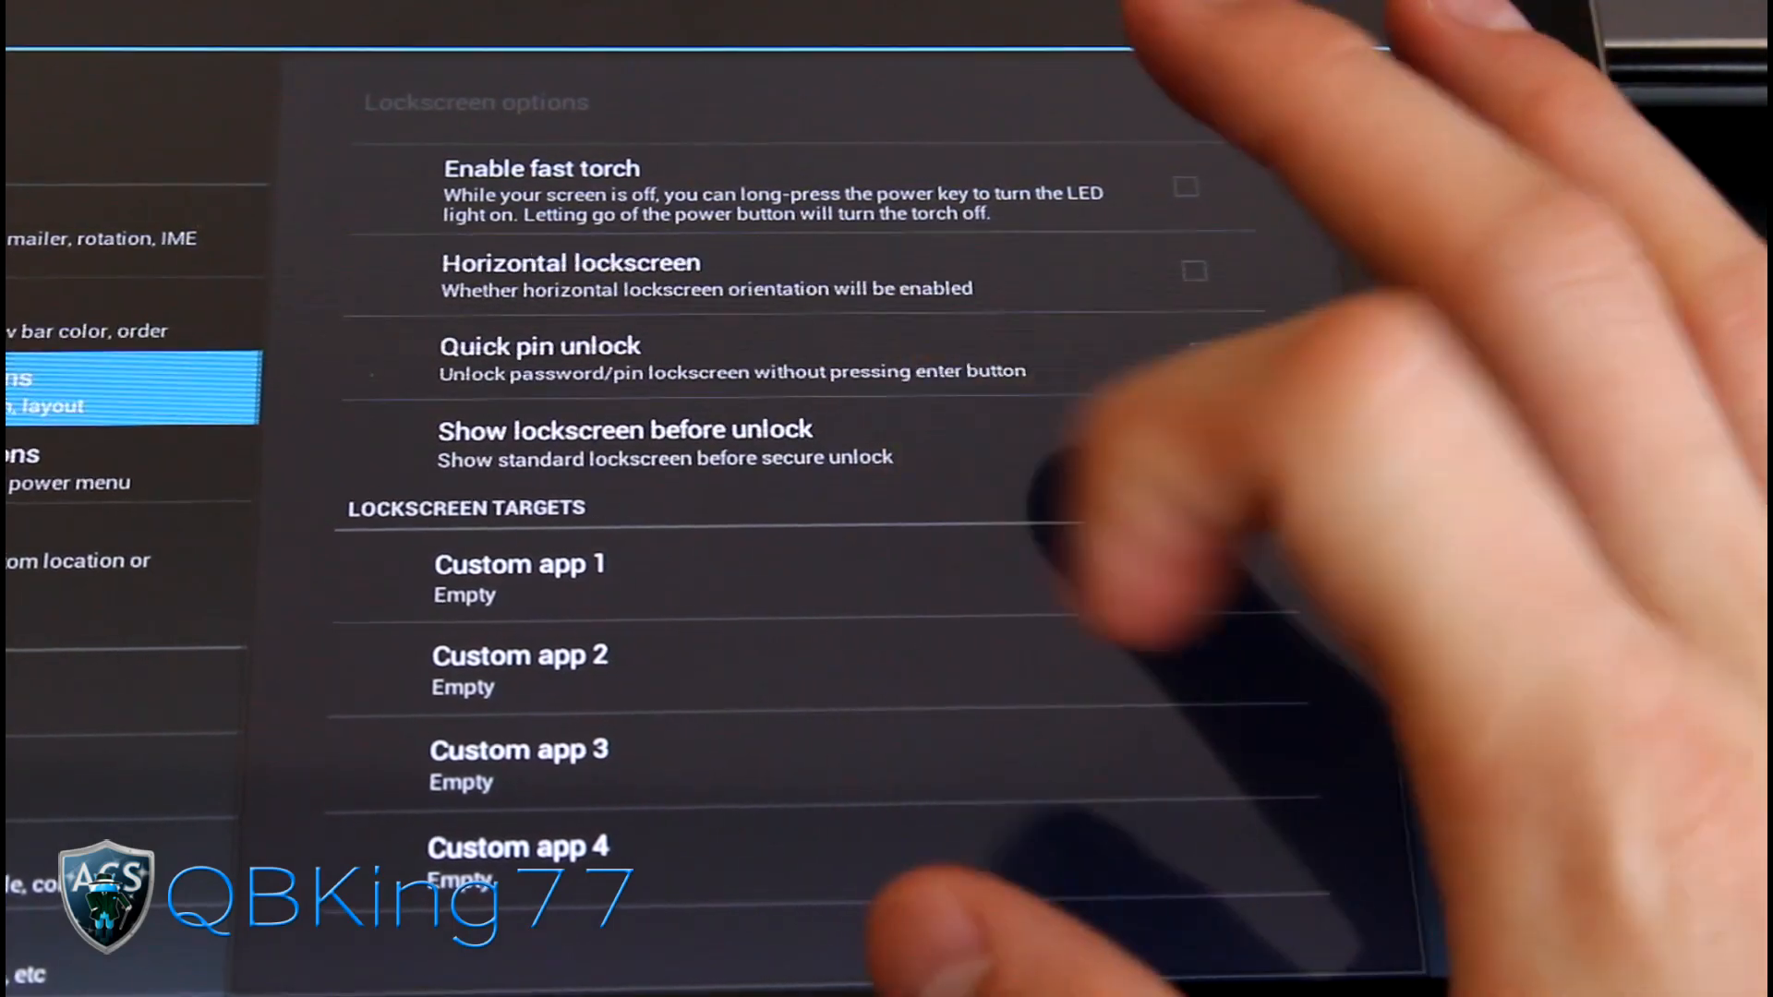
# - Assign Phone to lockscreen target 1 and choose an action for target 2
pyautogui.click(518, 564)
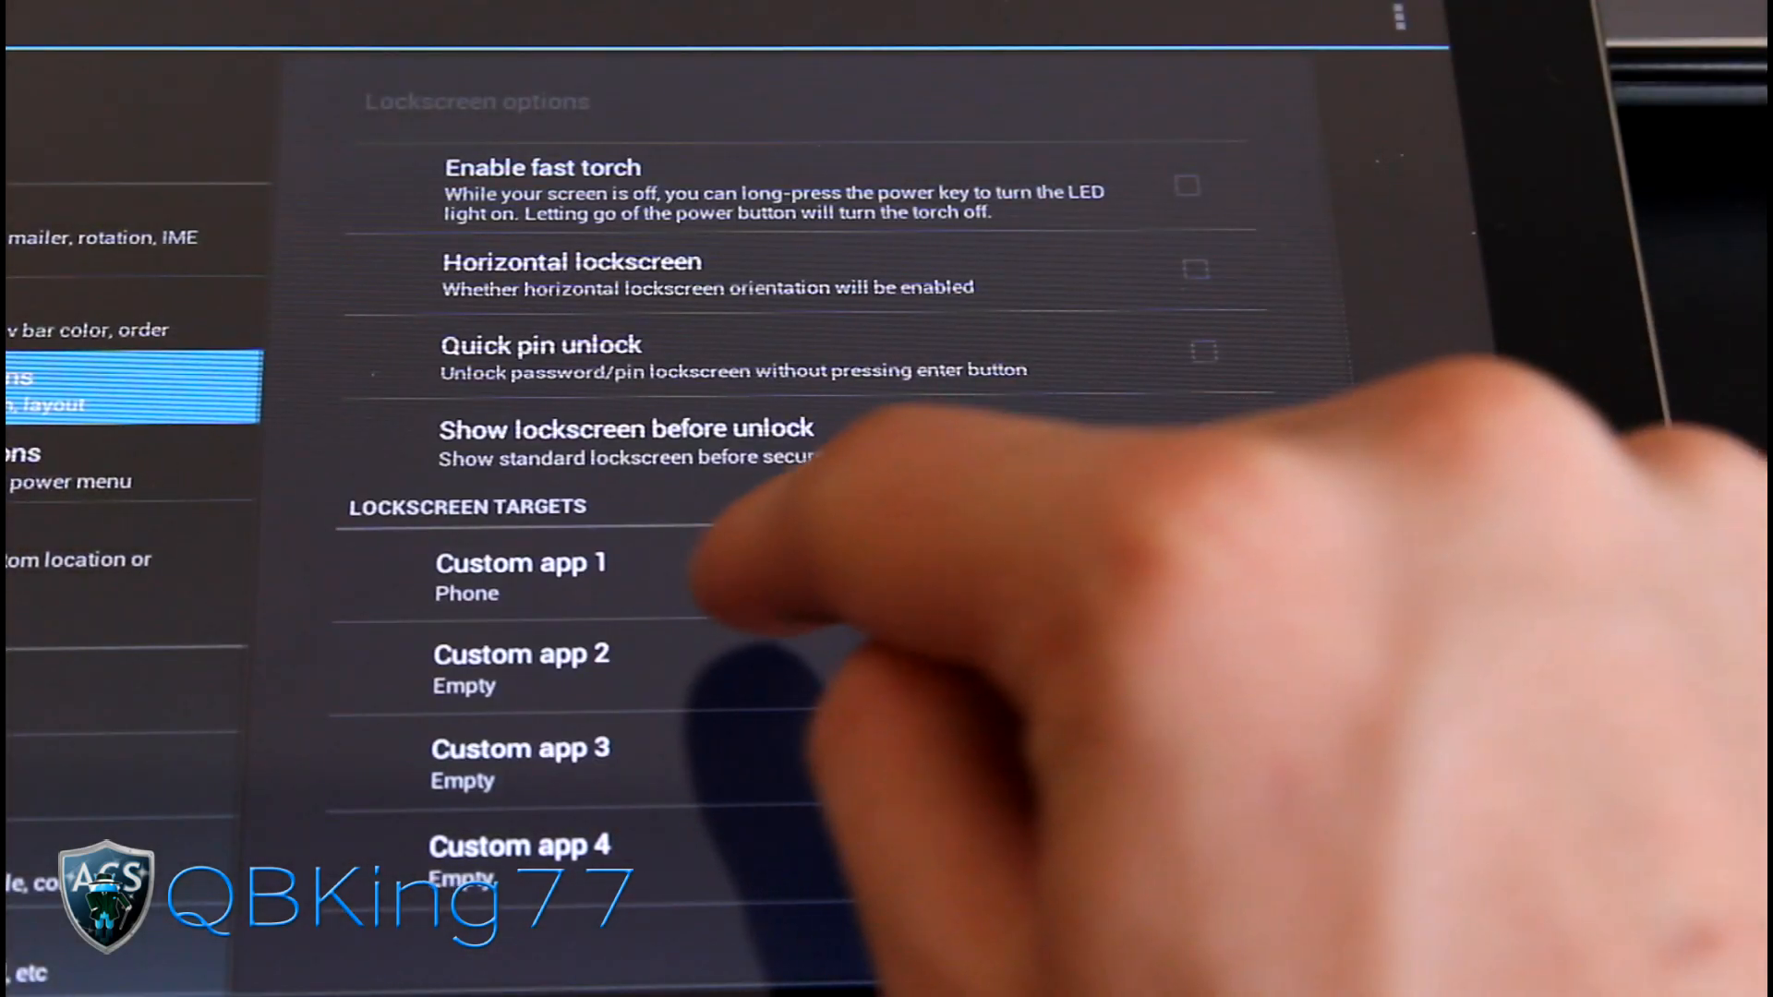
pyautogui.click(520, 667)
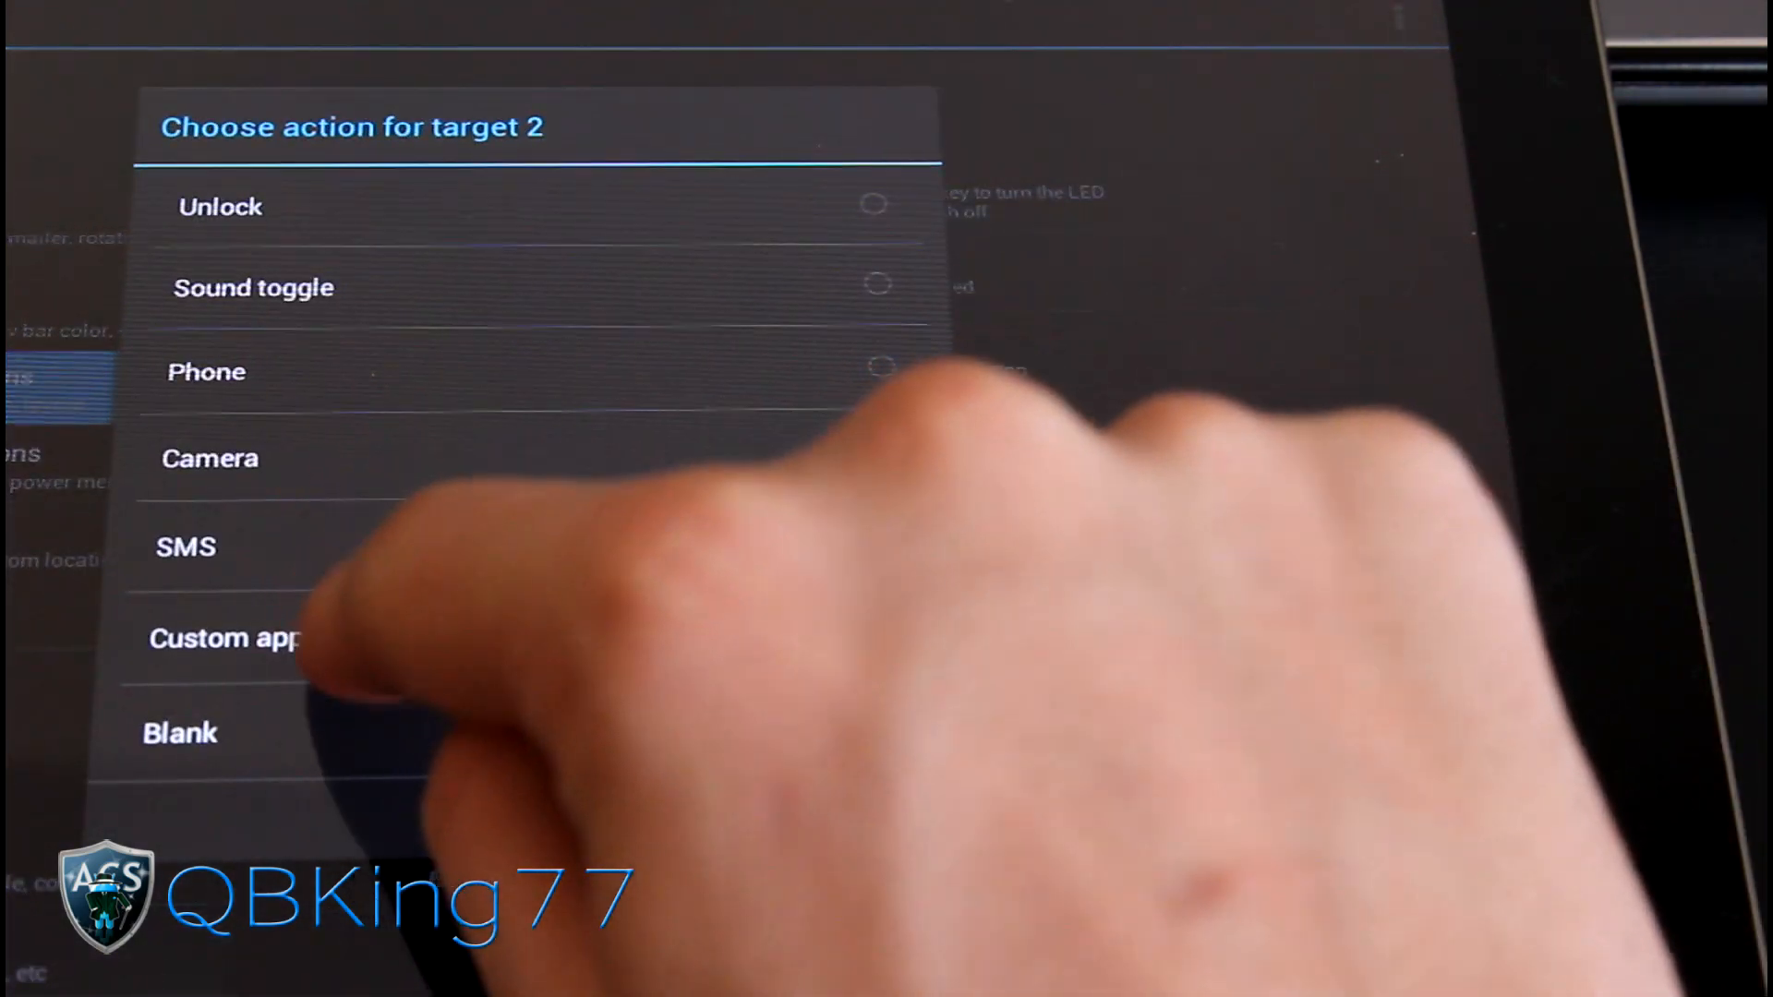
pyautogui.click(223, 638)
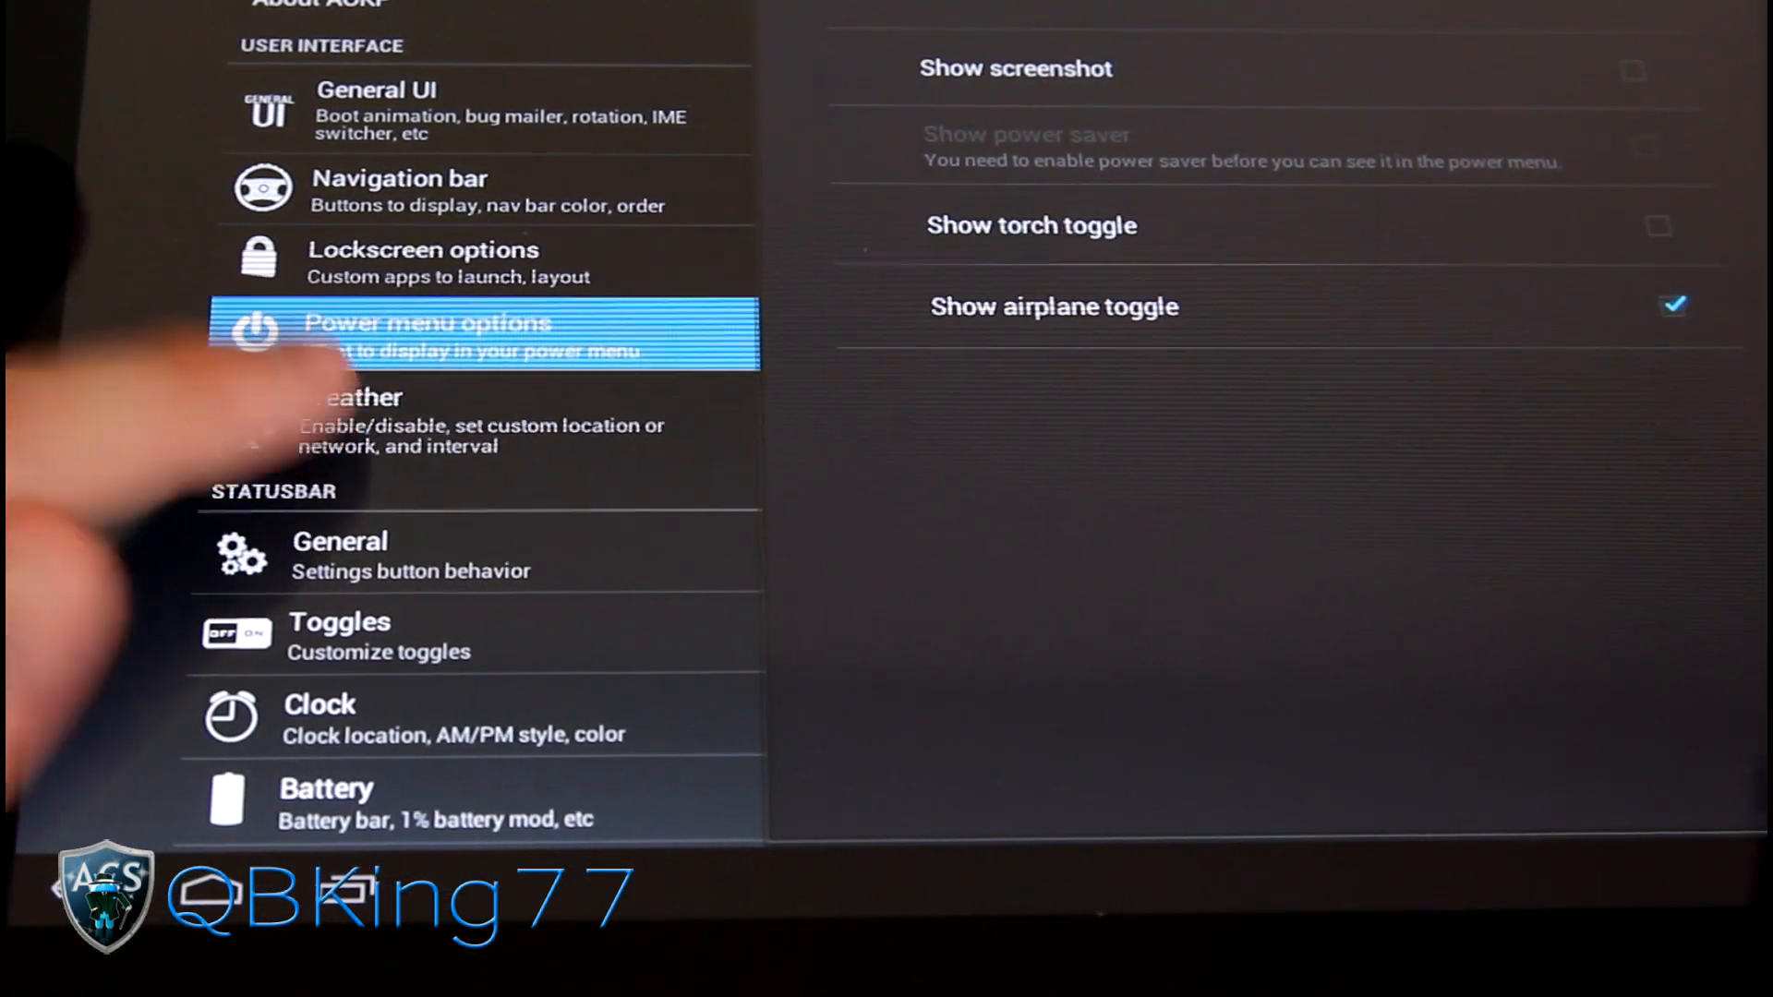
# - View the Weather options, then move on to the Statusbar General page
pyautogui.click(362, 421)
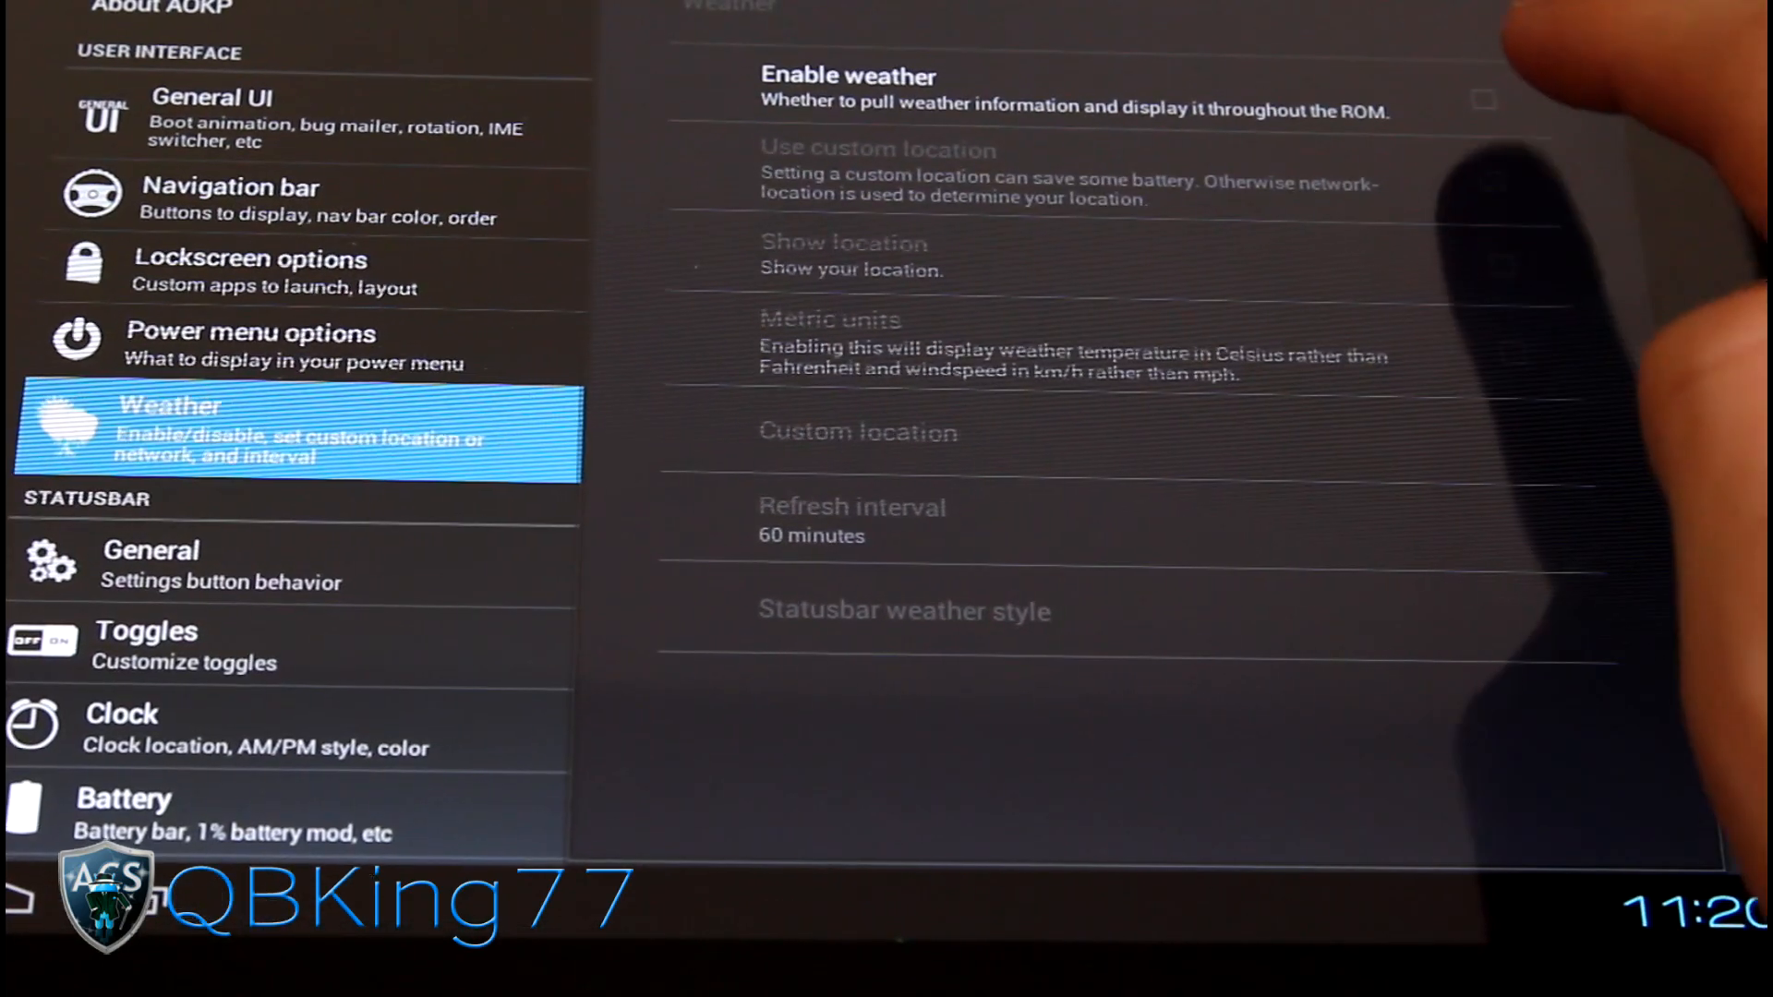
pyautogui.click(1484, 99)
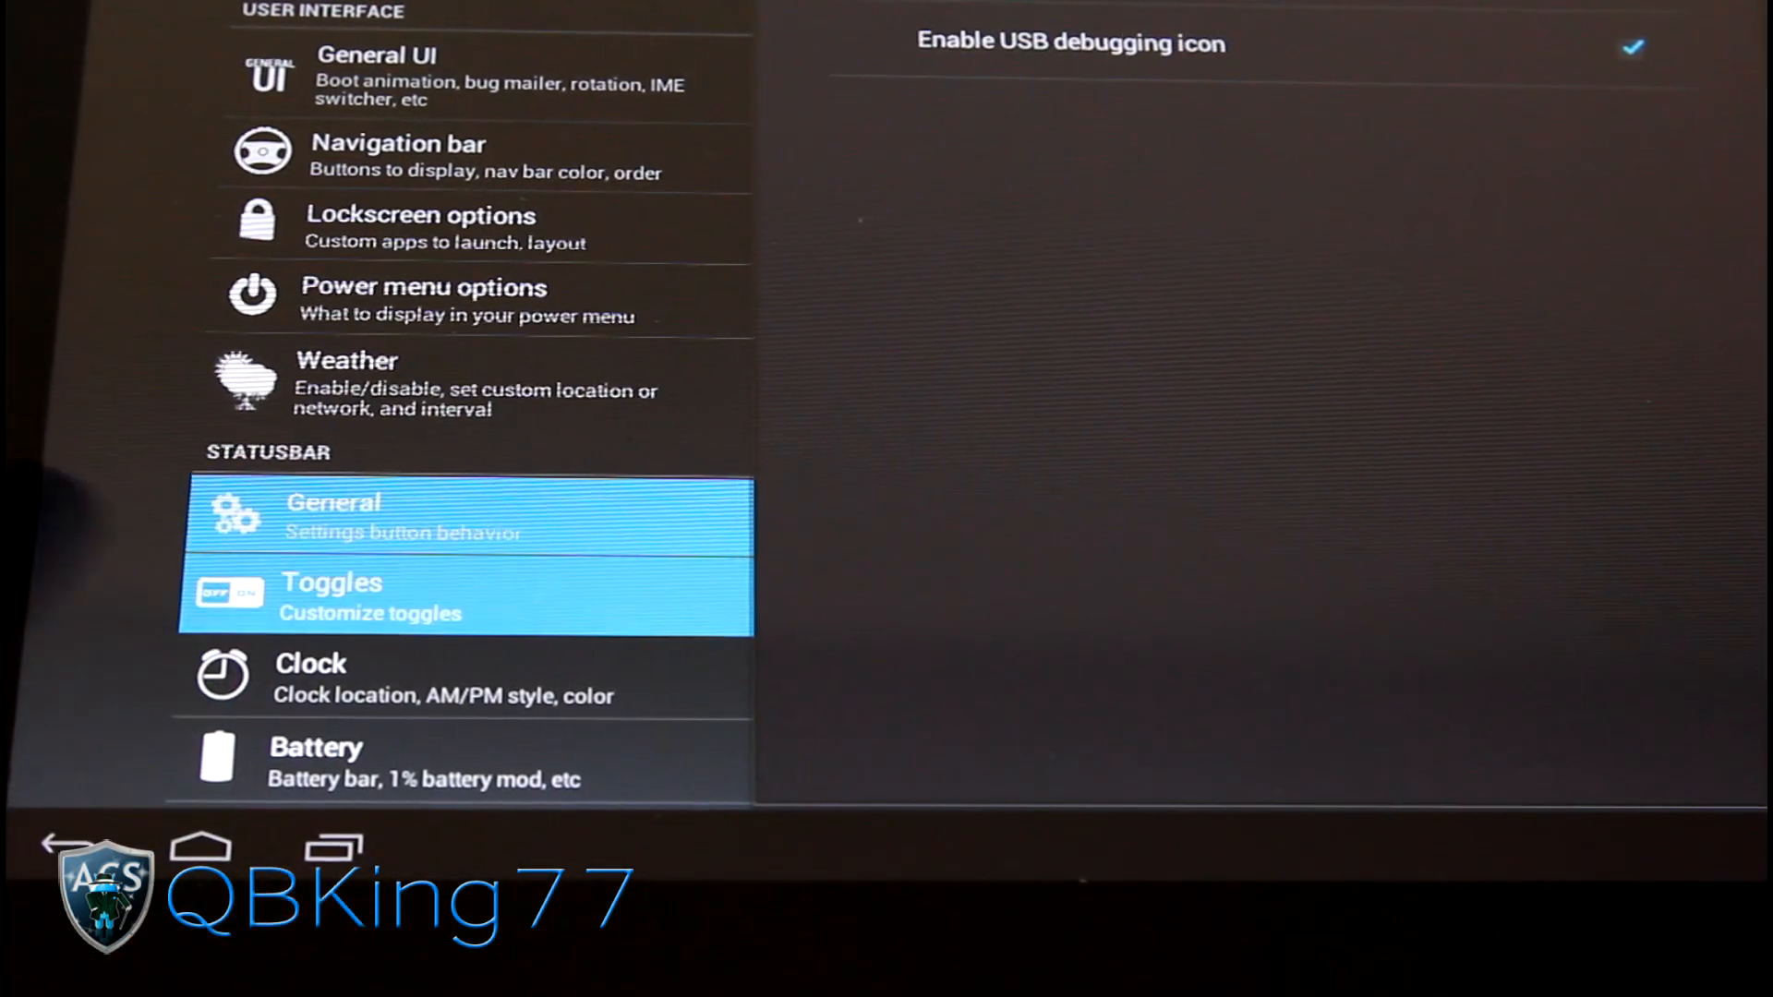
# - Open the Statusbar Toggles page in ROM Control
pyautogui.click(463, 595)
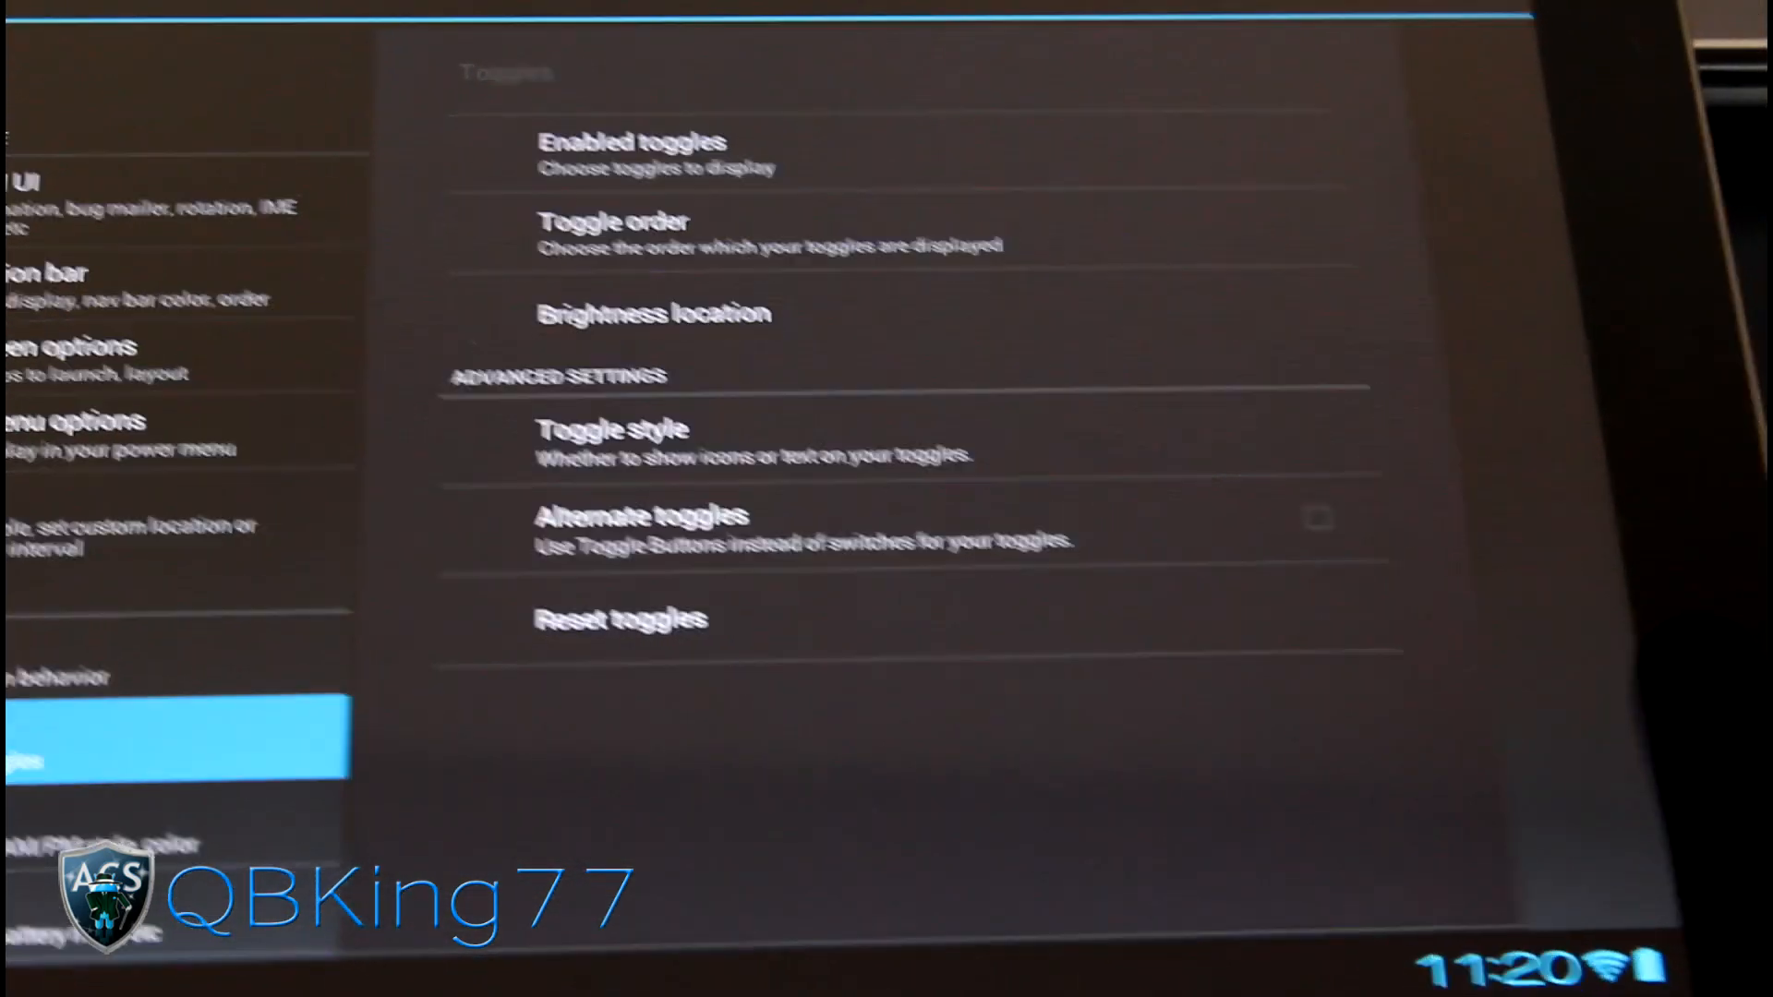
# - Open the Enabled toggles list and scroll through the available toggles
pyautogui.click(631, 152)
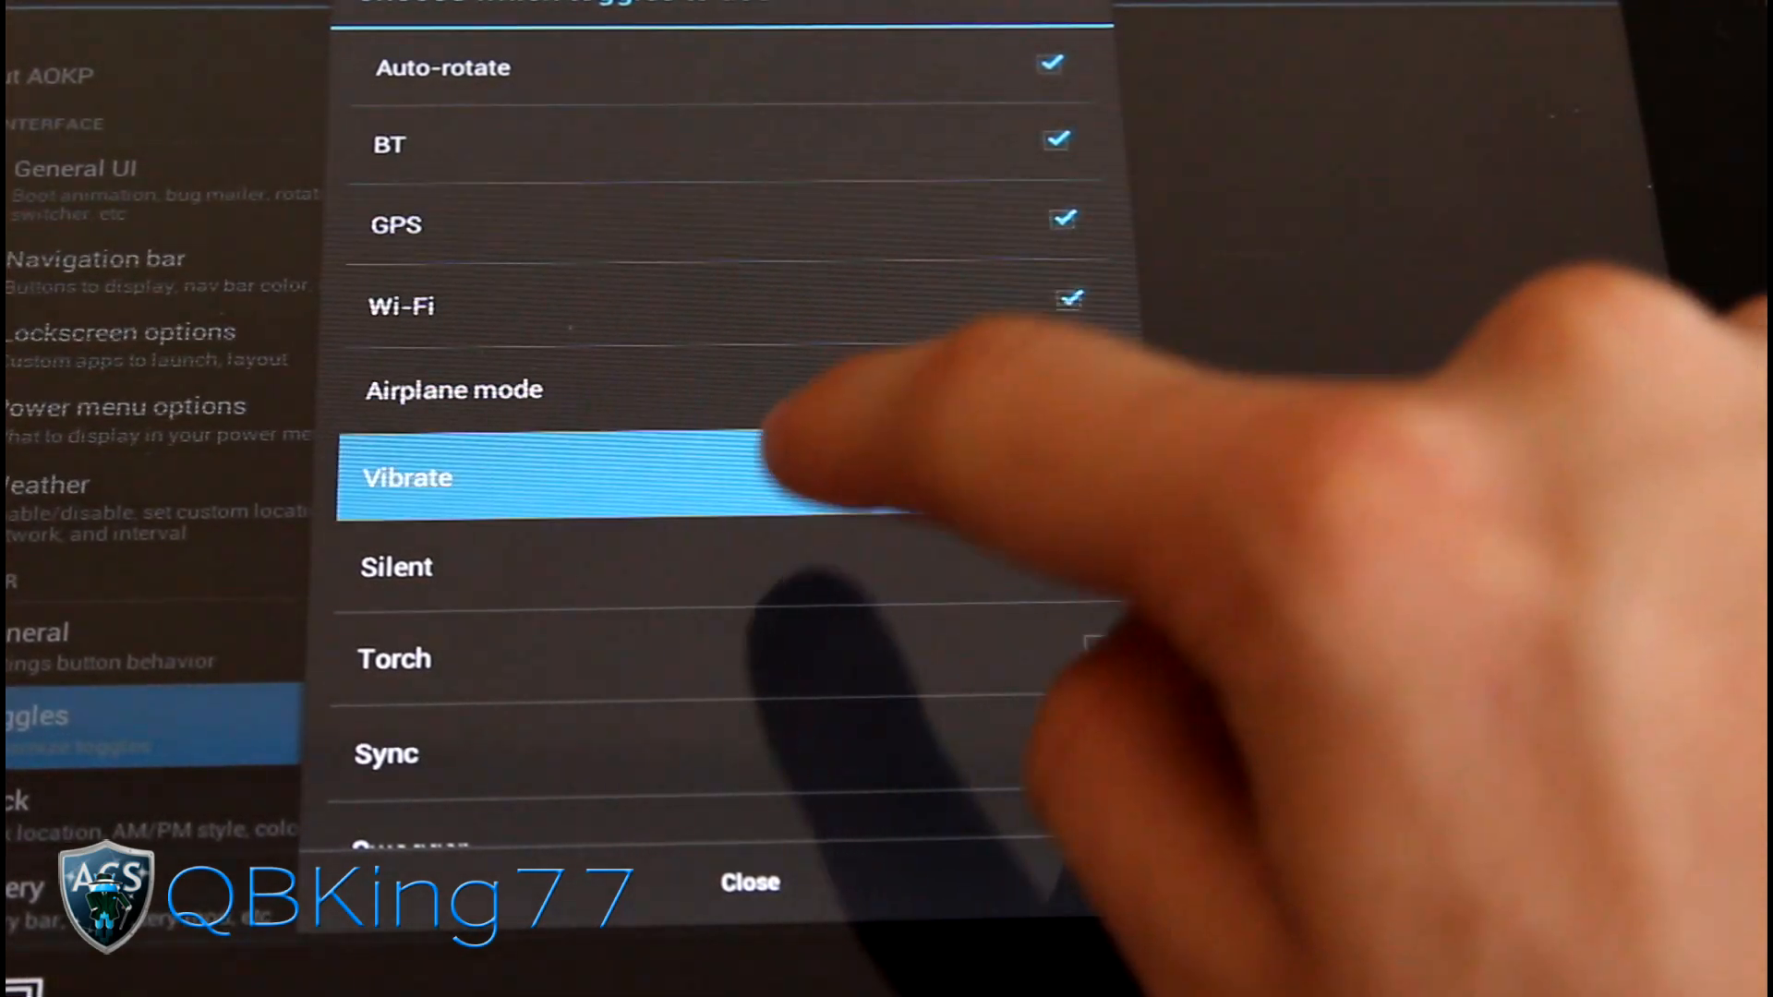
pyautogui.scroll(3)
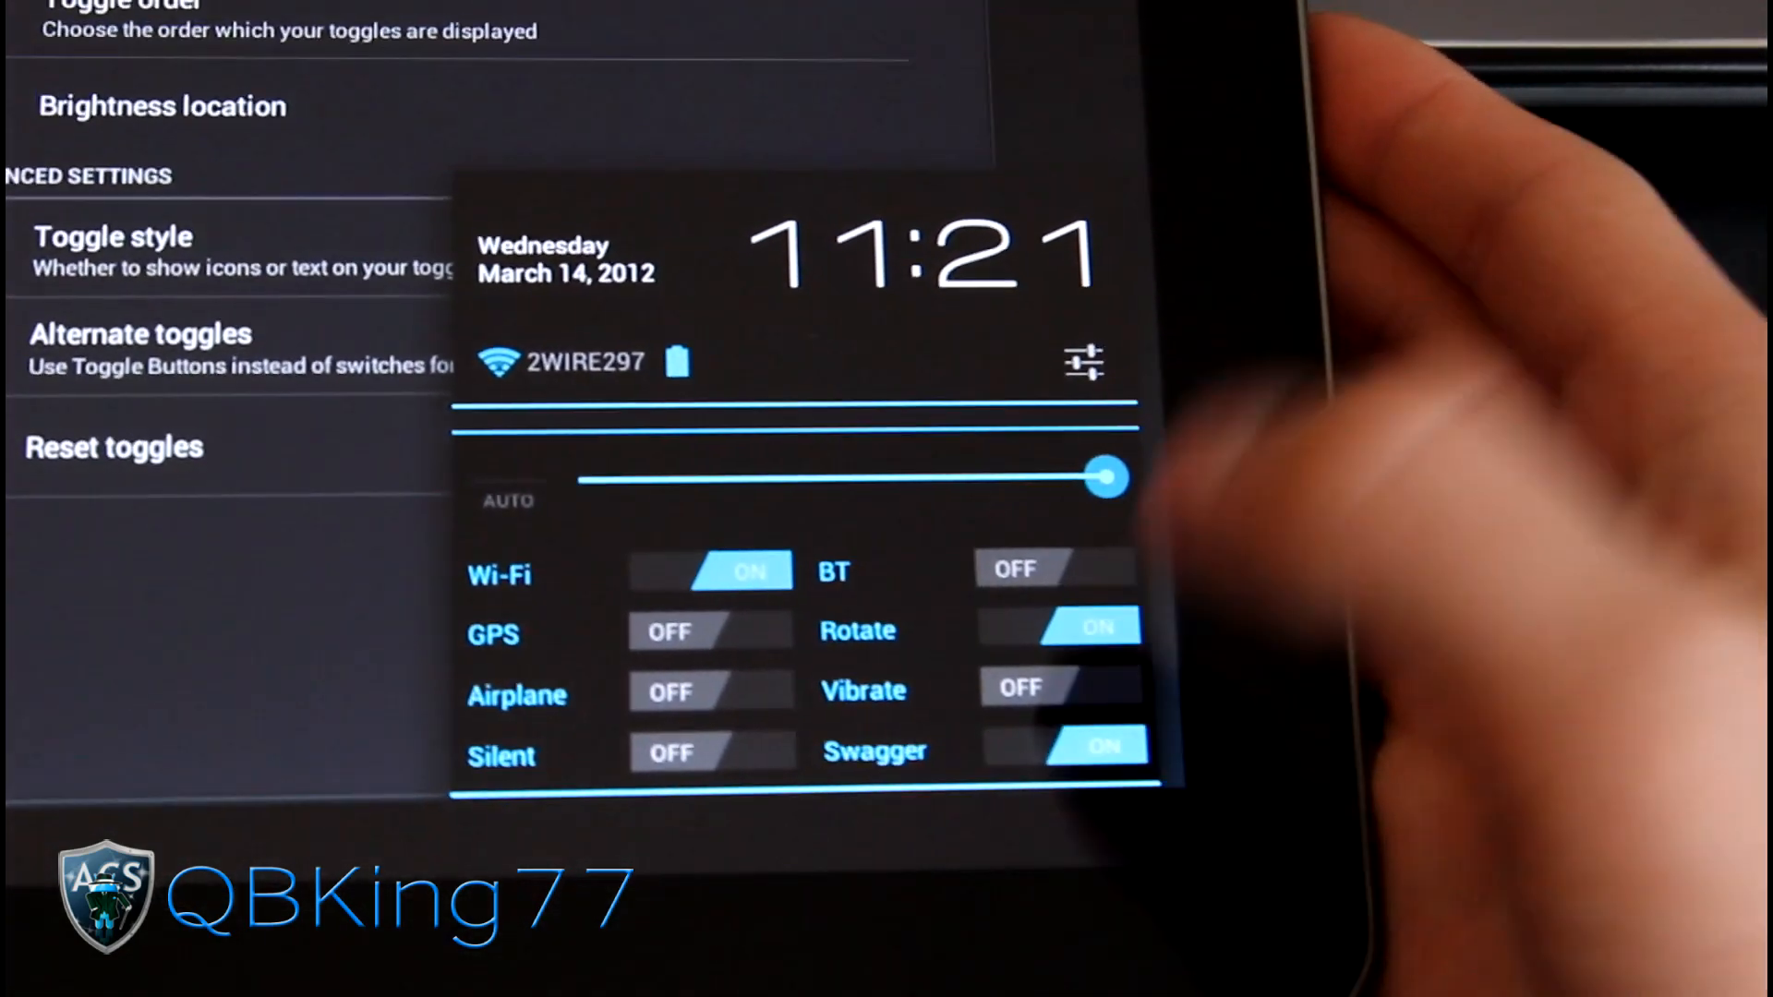
# - Dismiss the quick settings panel to return to the Statusbar Toggles page
pyautogui.click(1063, 752)
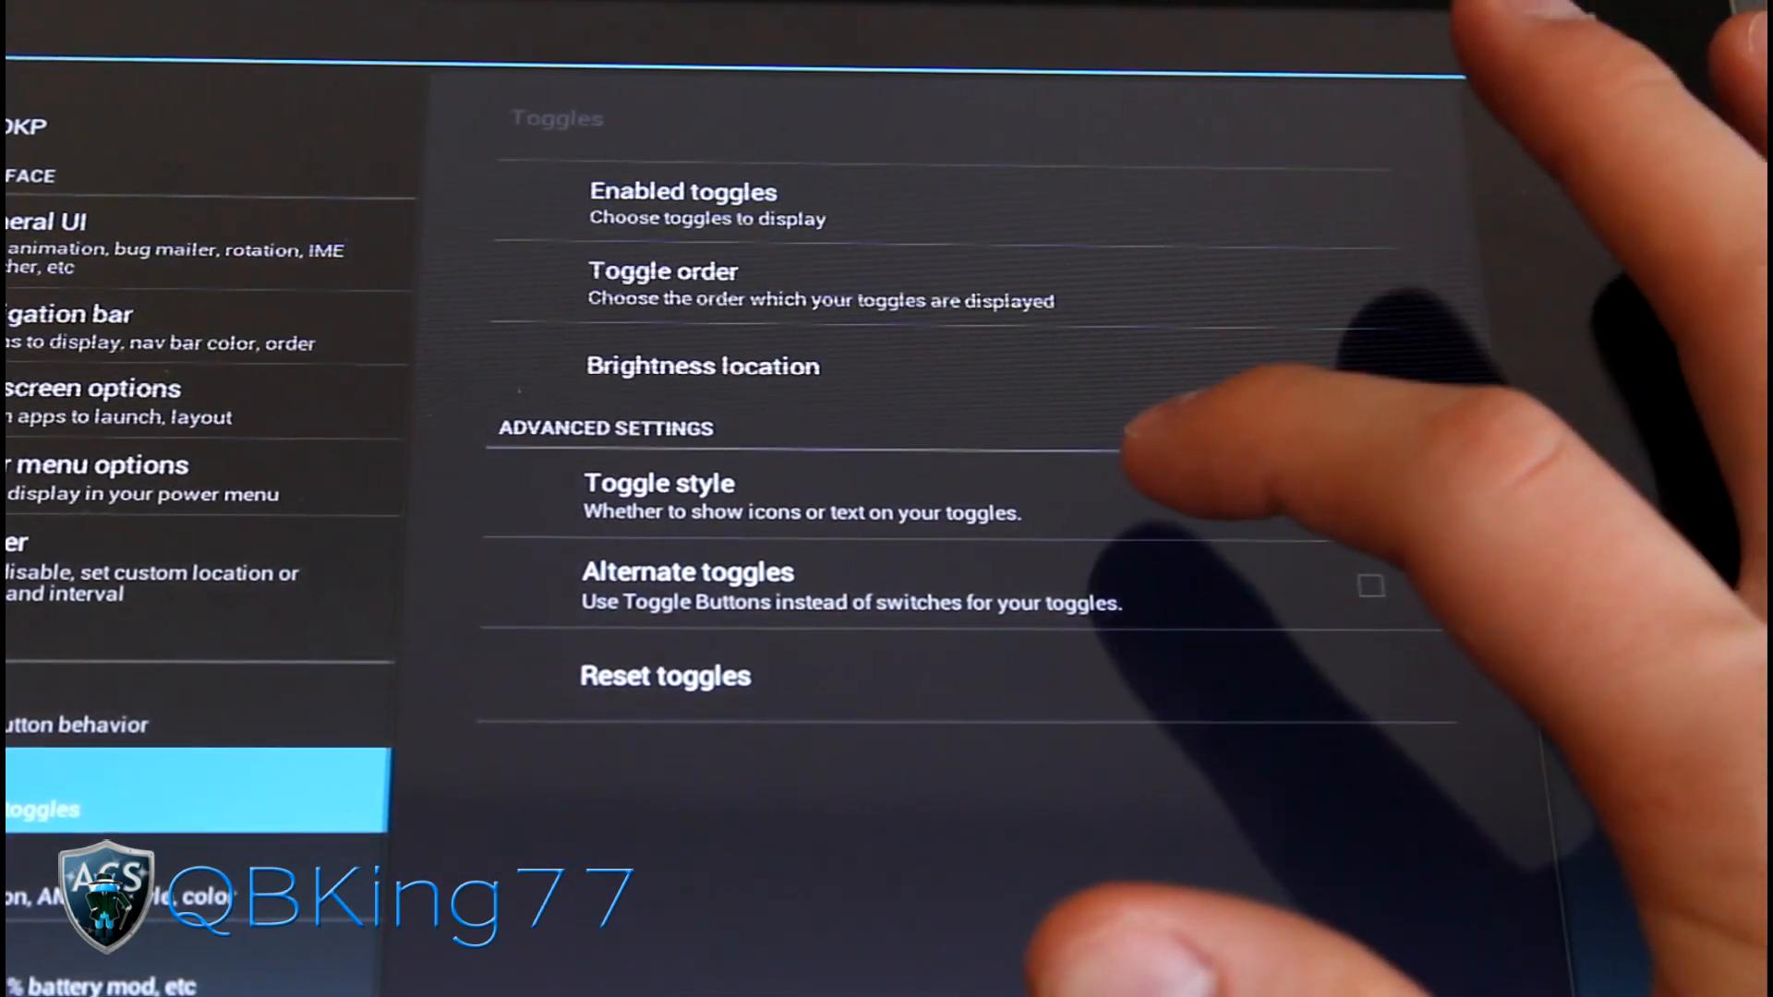
# - View the Toggle style choices and dismiss the dialog without changing them
pyautogui.click(659, 482)
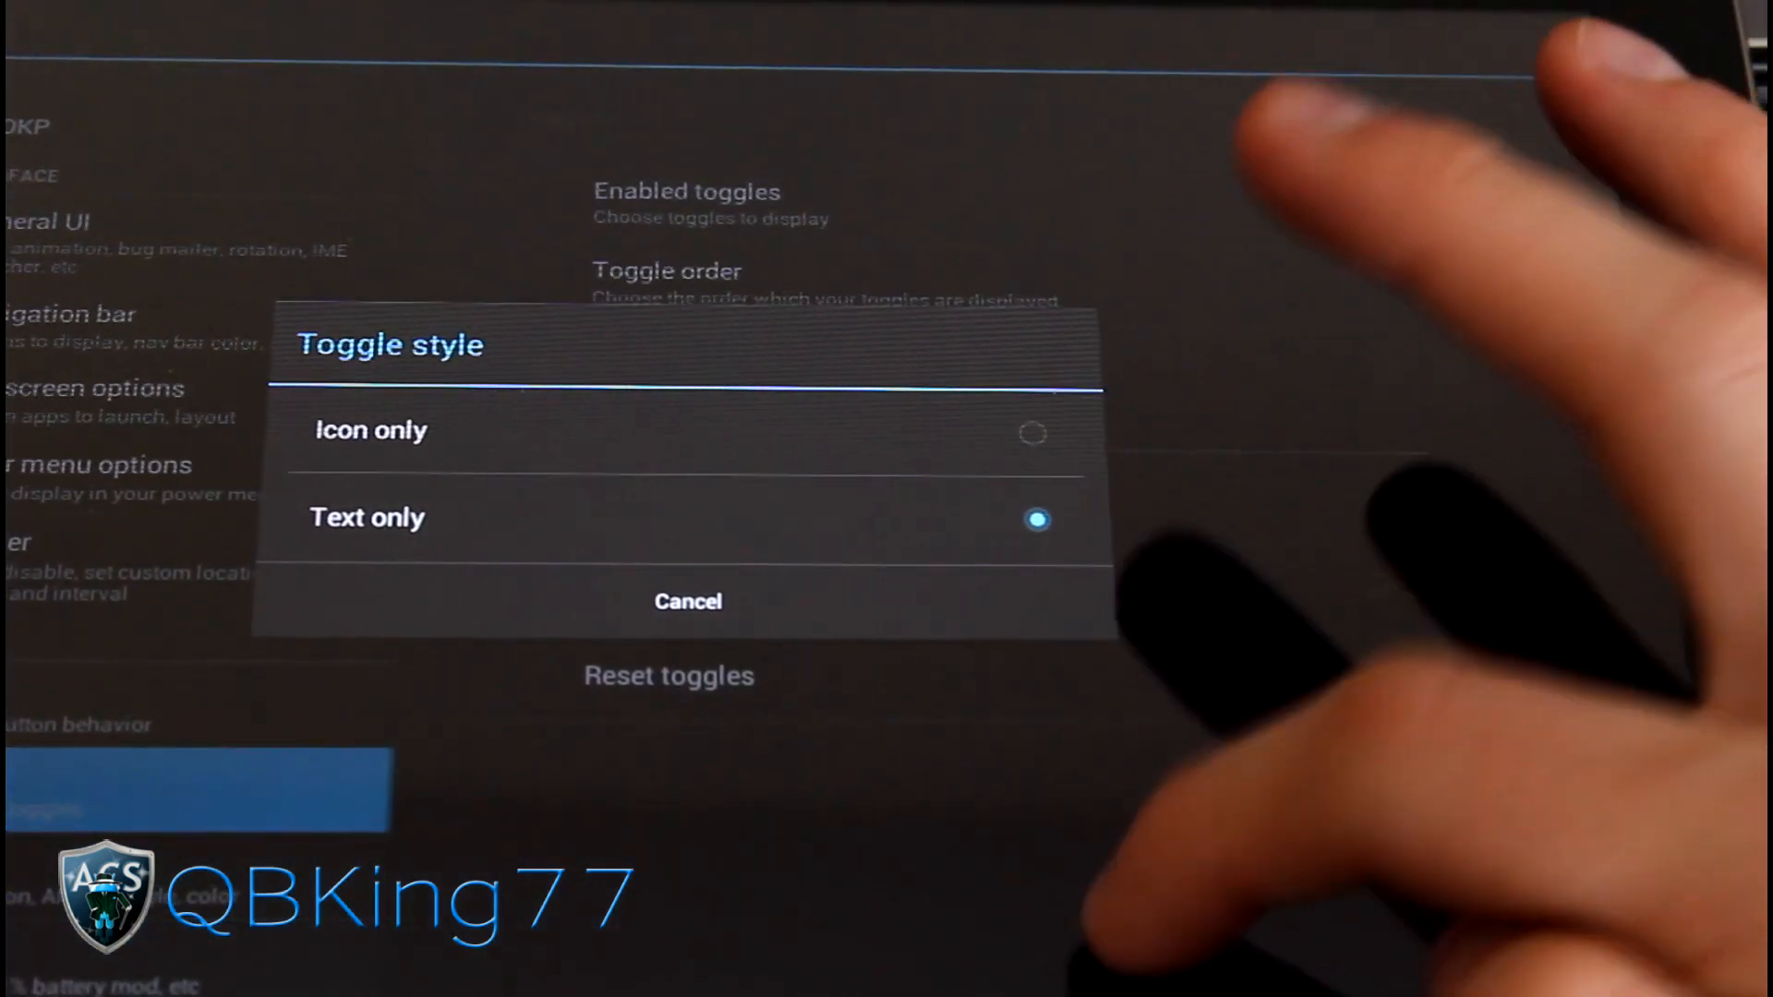
pyautogui.click(687, 600)
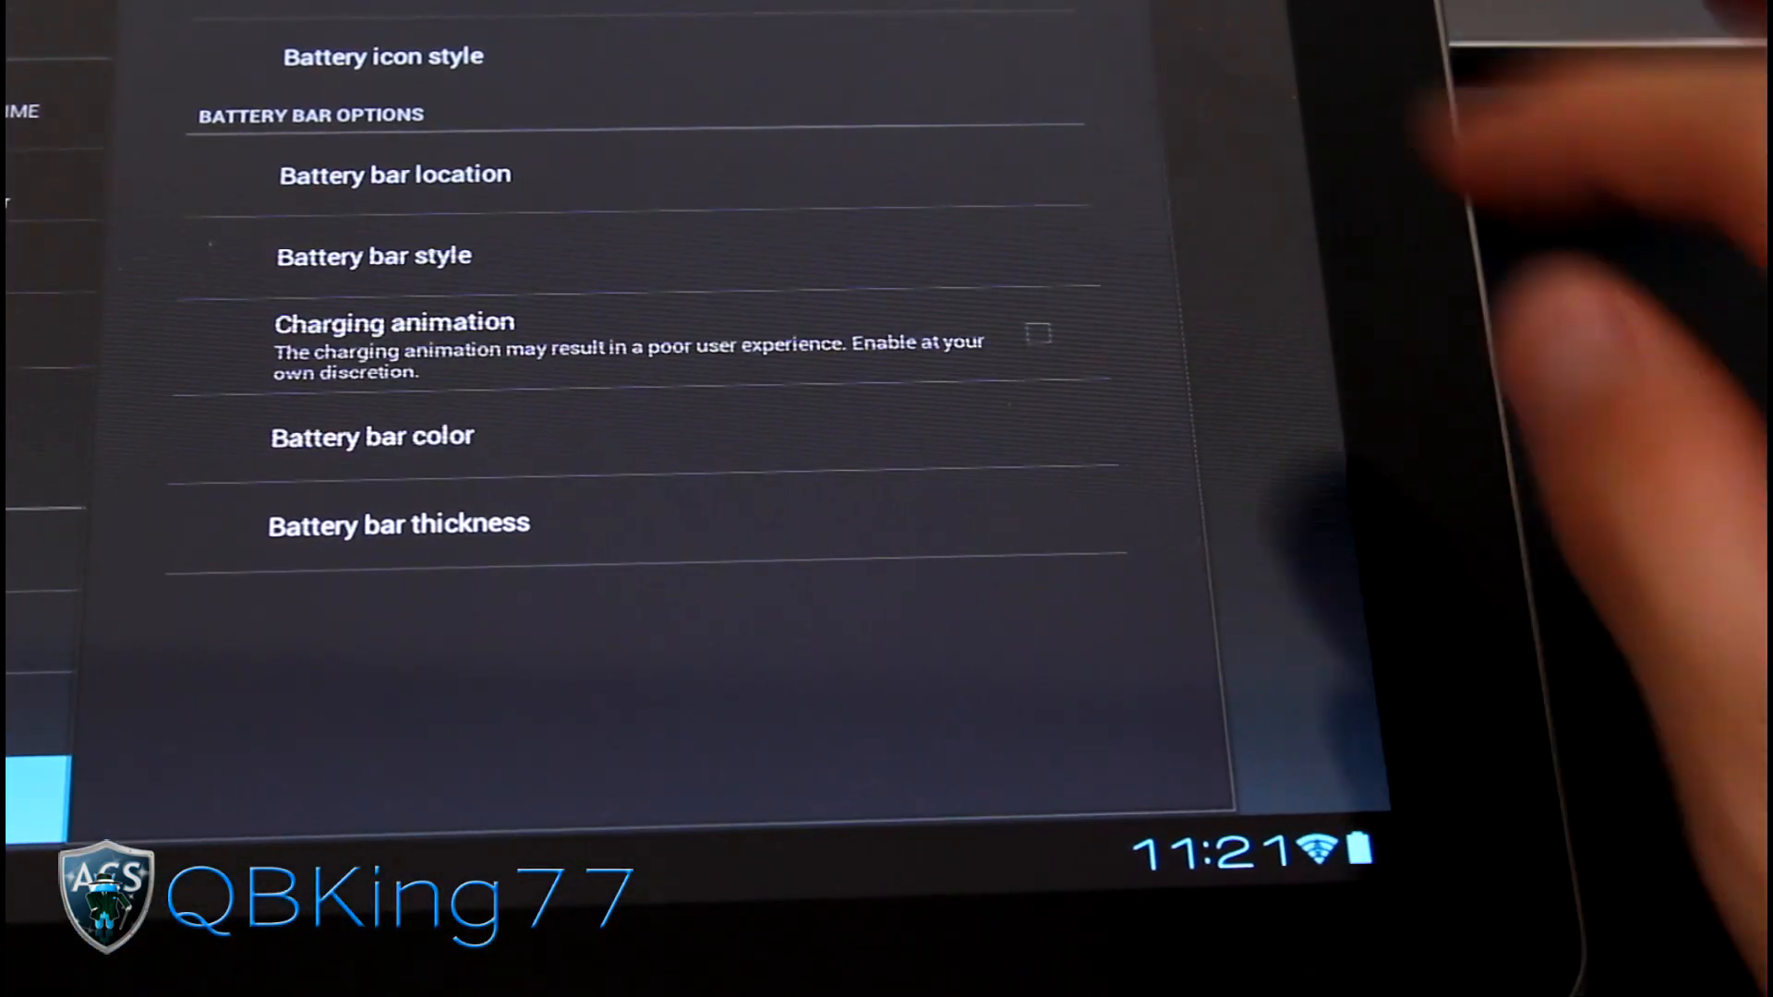
# - Cycle the battery icon style through text, icon with text and CircleMOD, then choose Hide
pyautogui.click(382, 56)
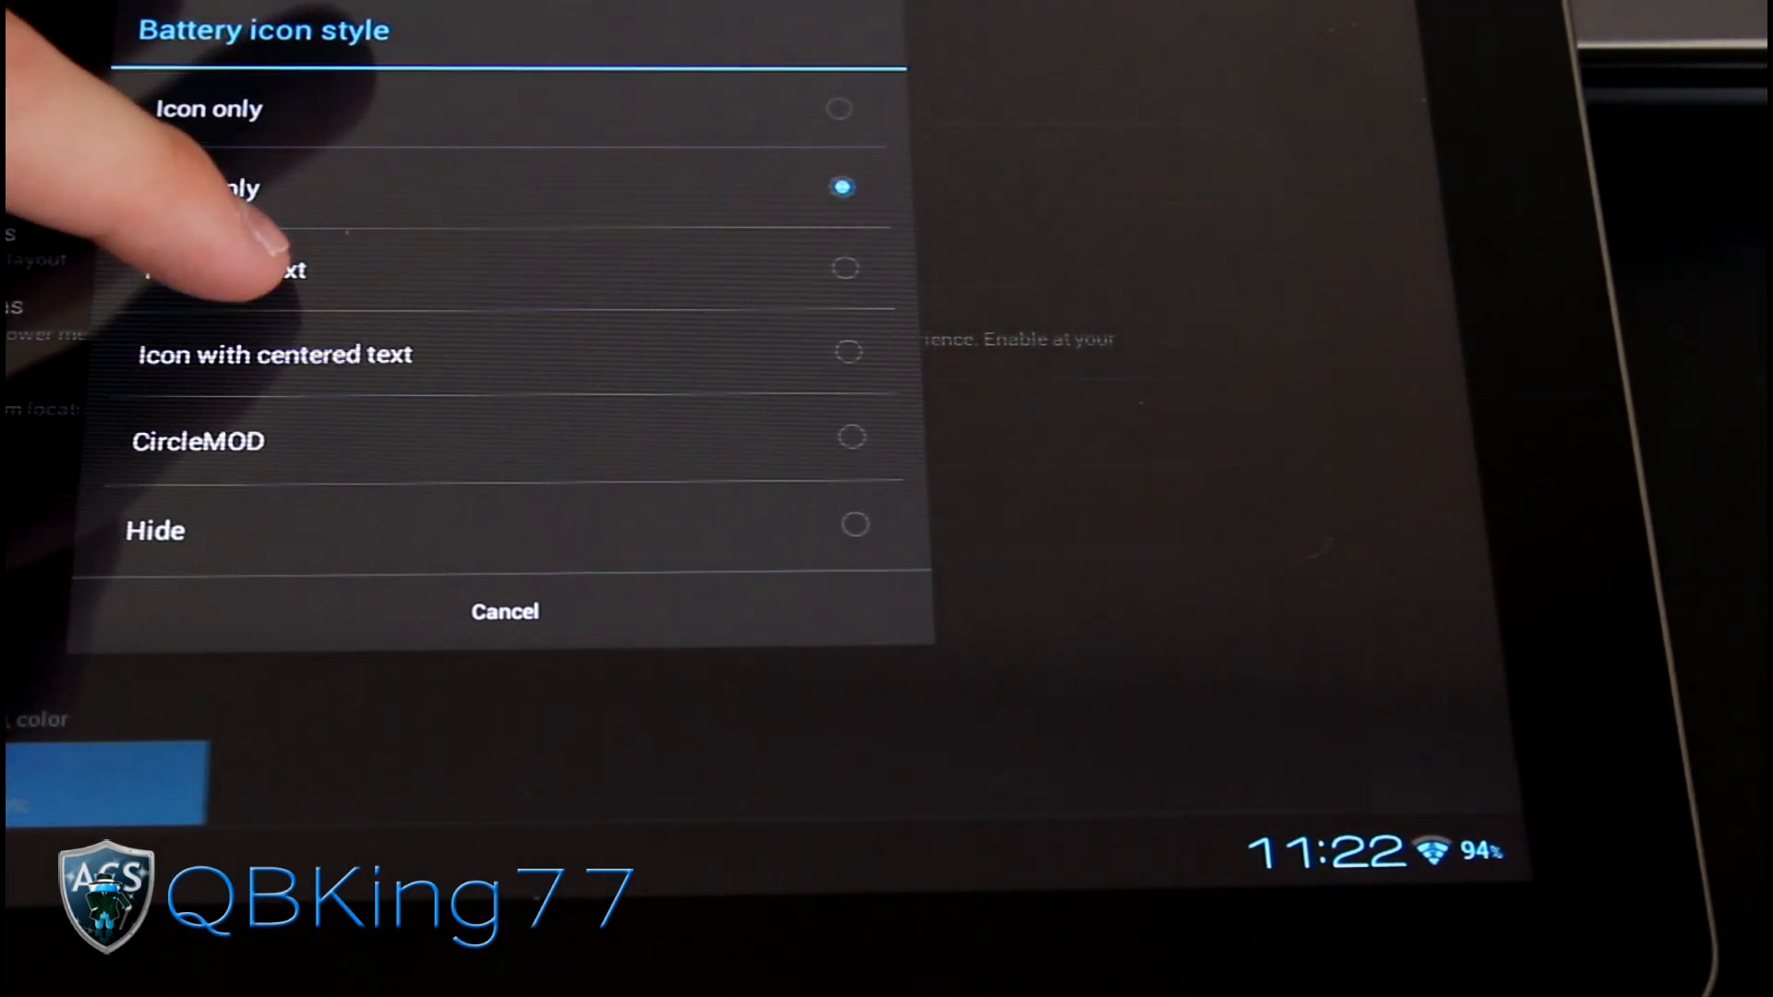
pyautogui.click(504, 611)
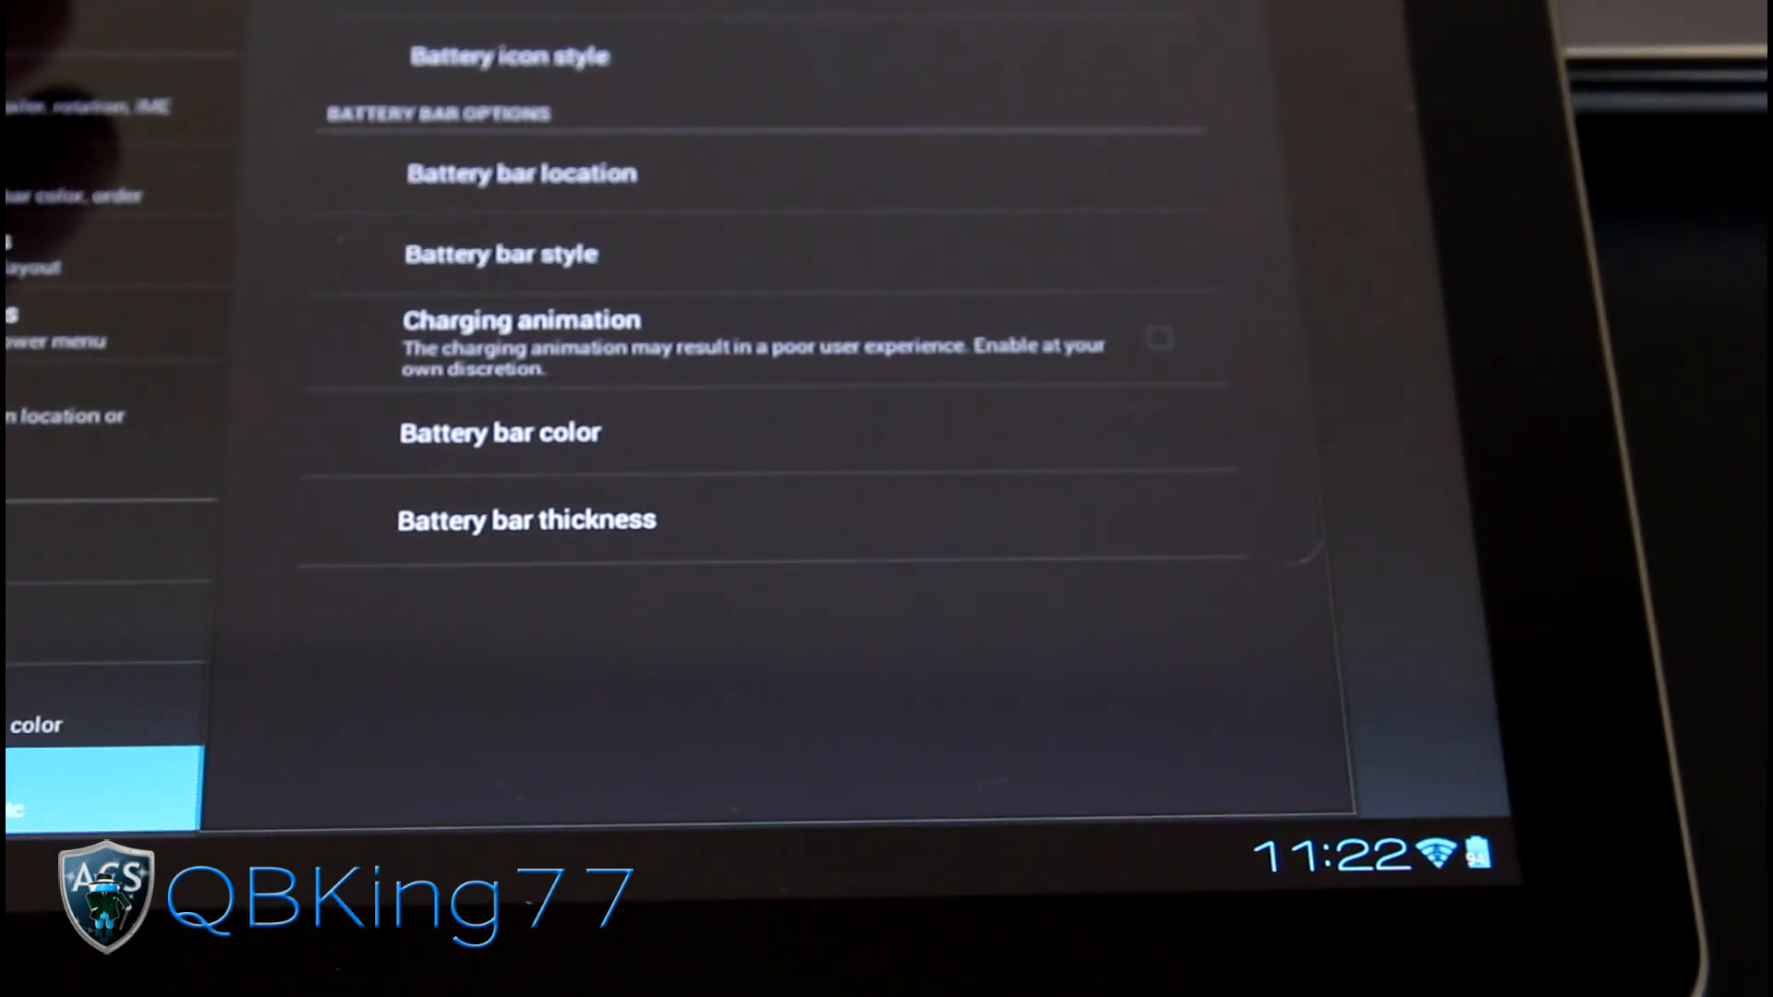
pyautogui.click(509, 56)
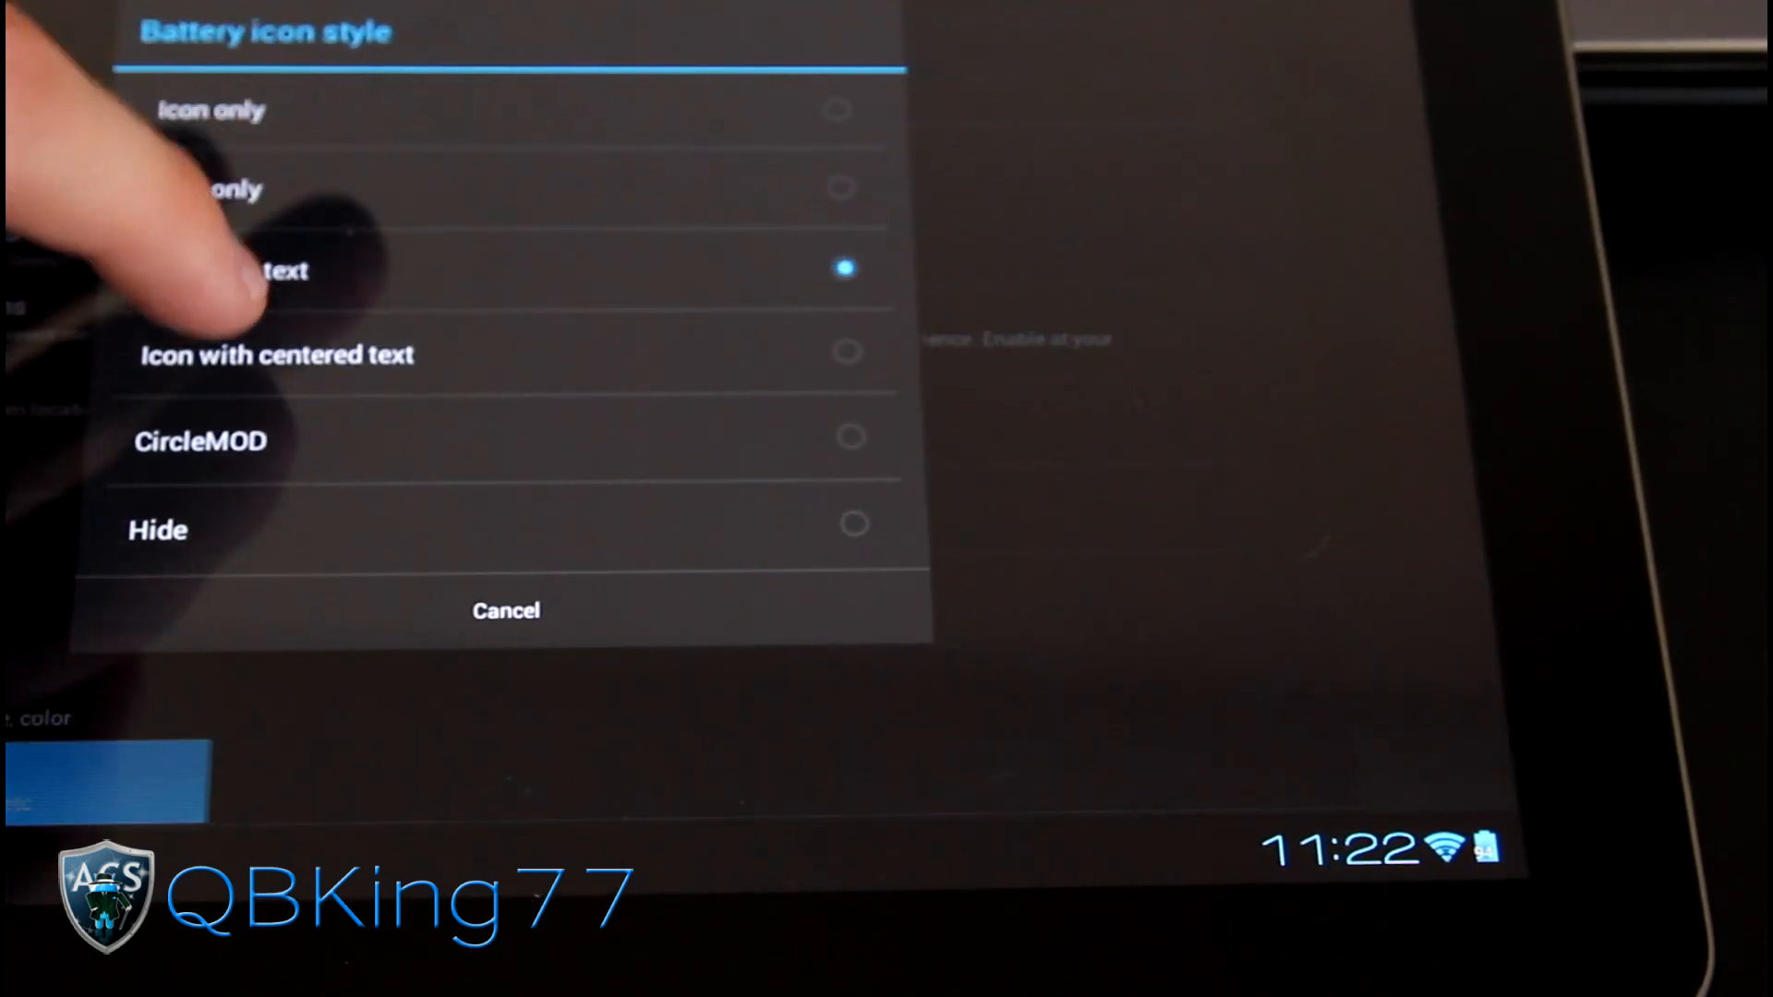
pyautogui.click(505, 610)
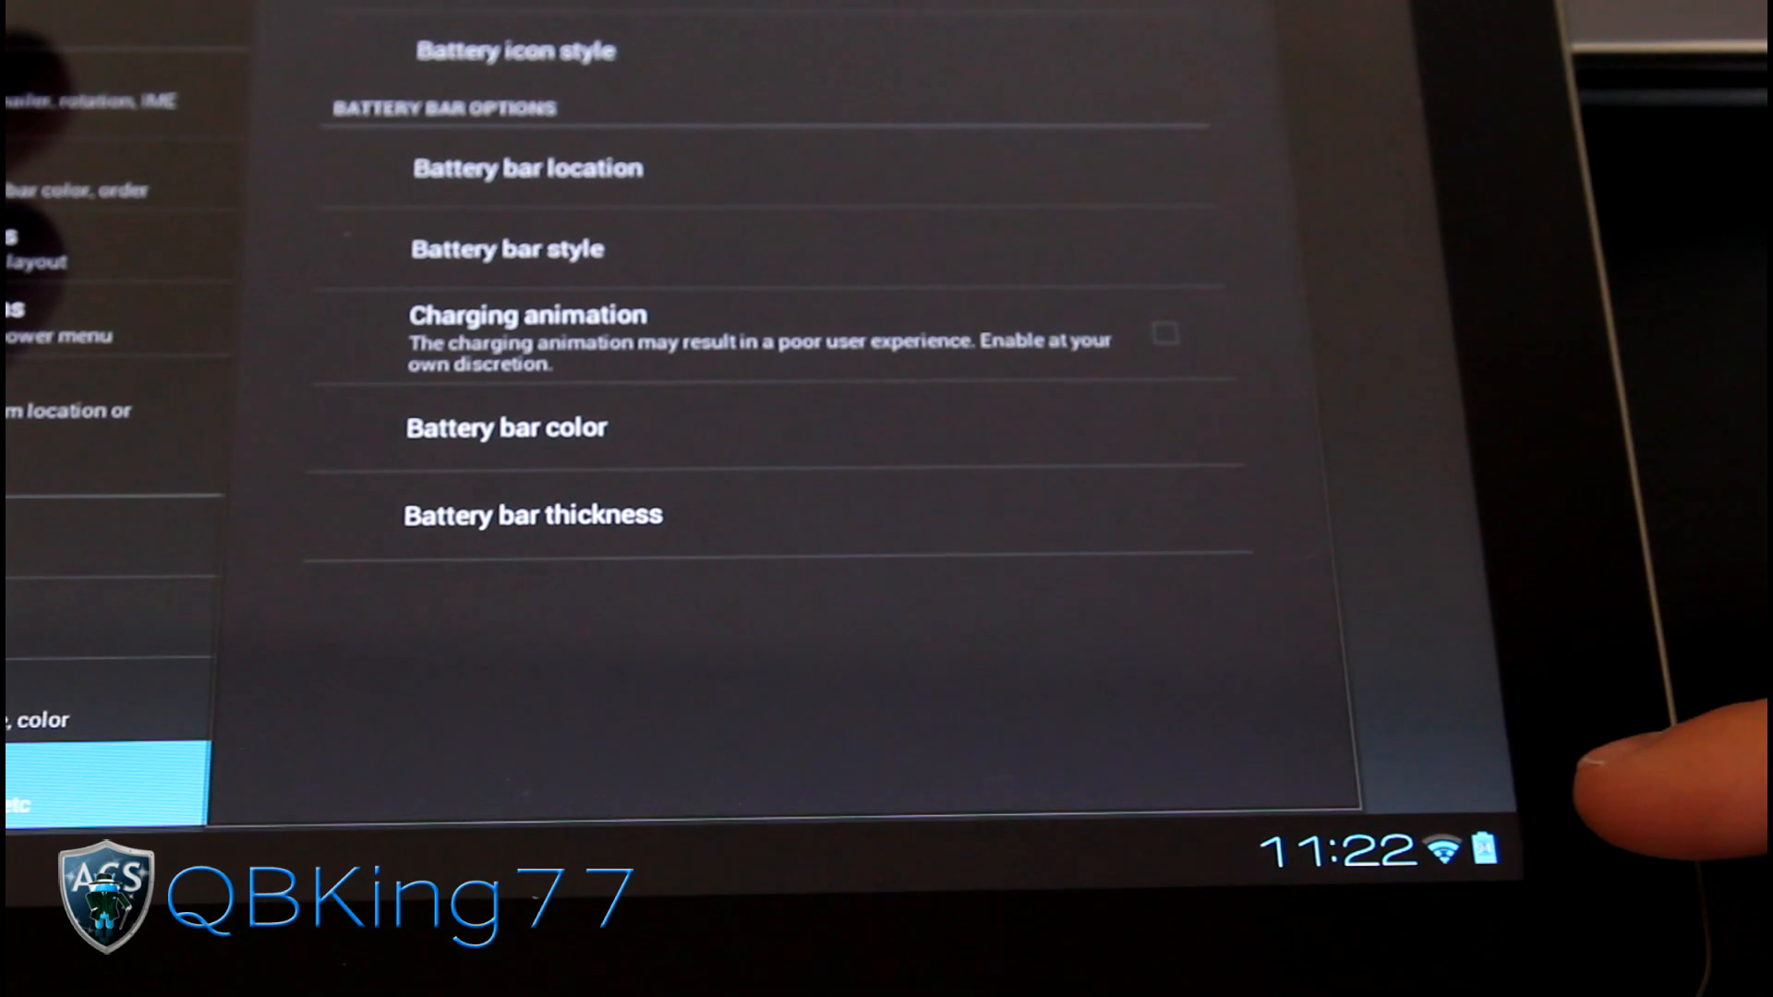
pyautogui.click(515, 50)
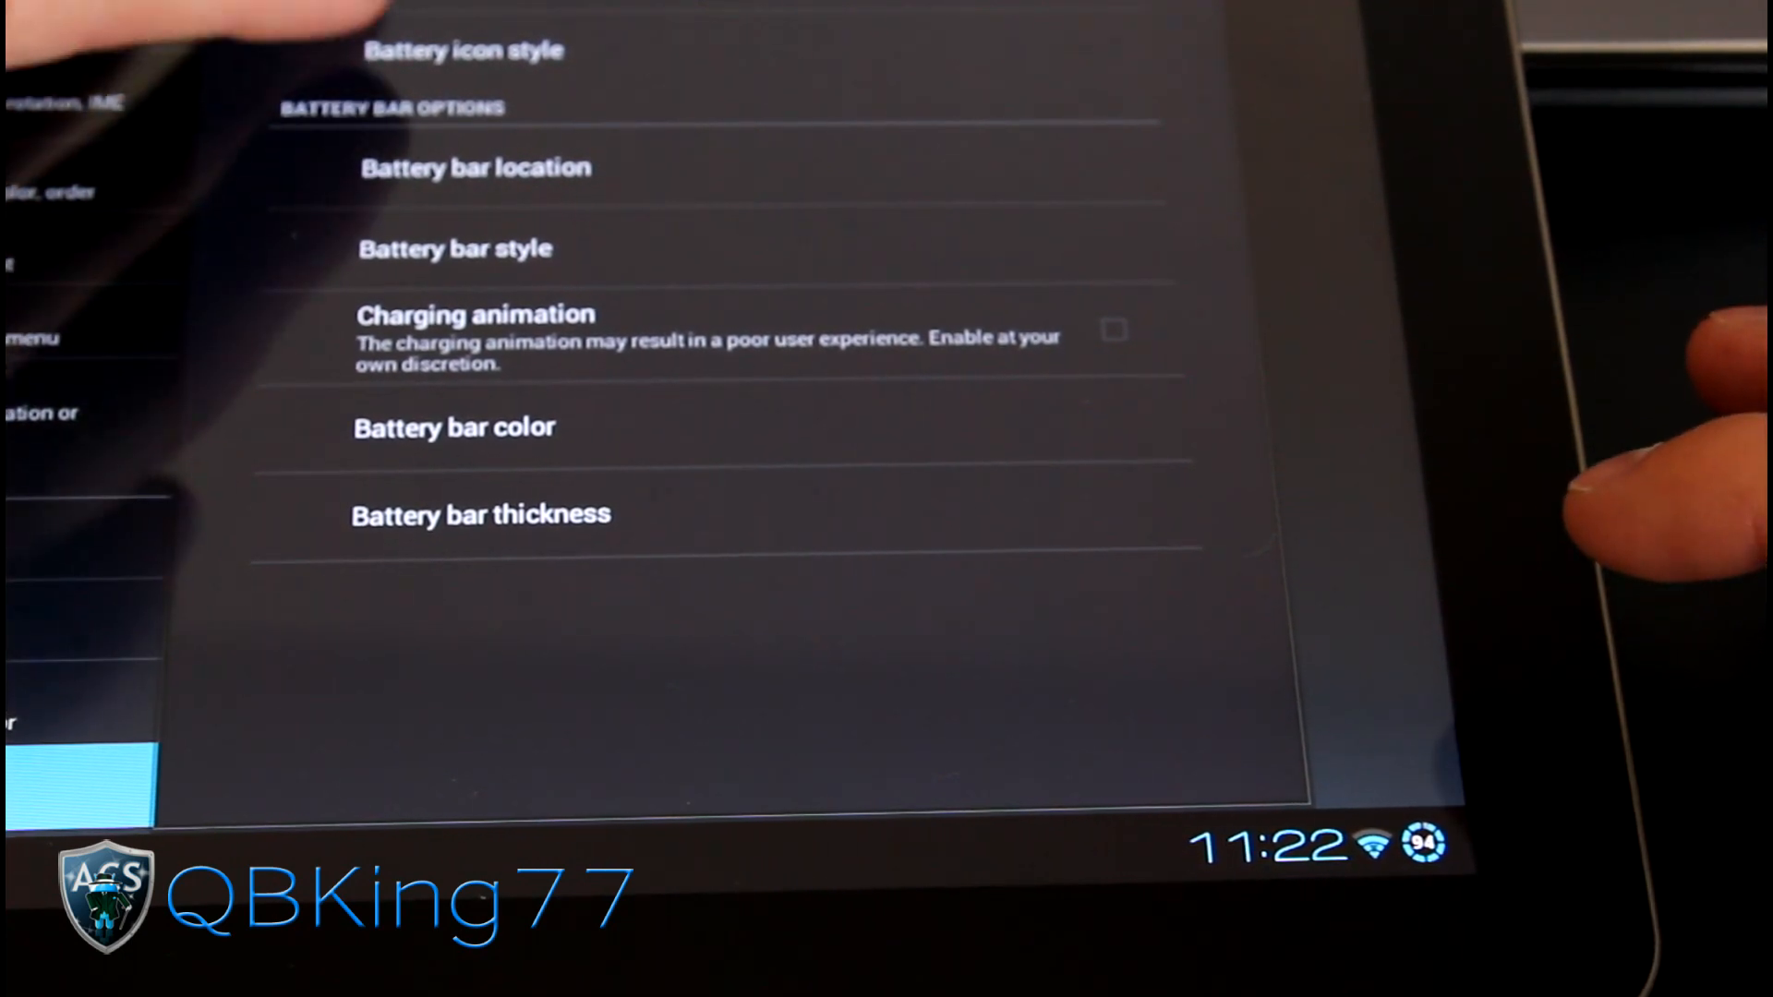
pyautogui.click(463, 49)
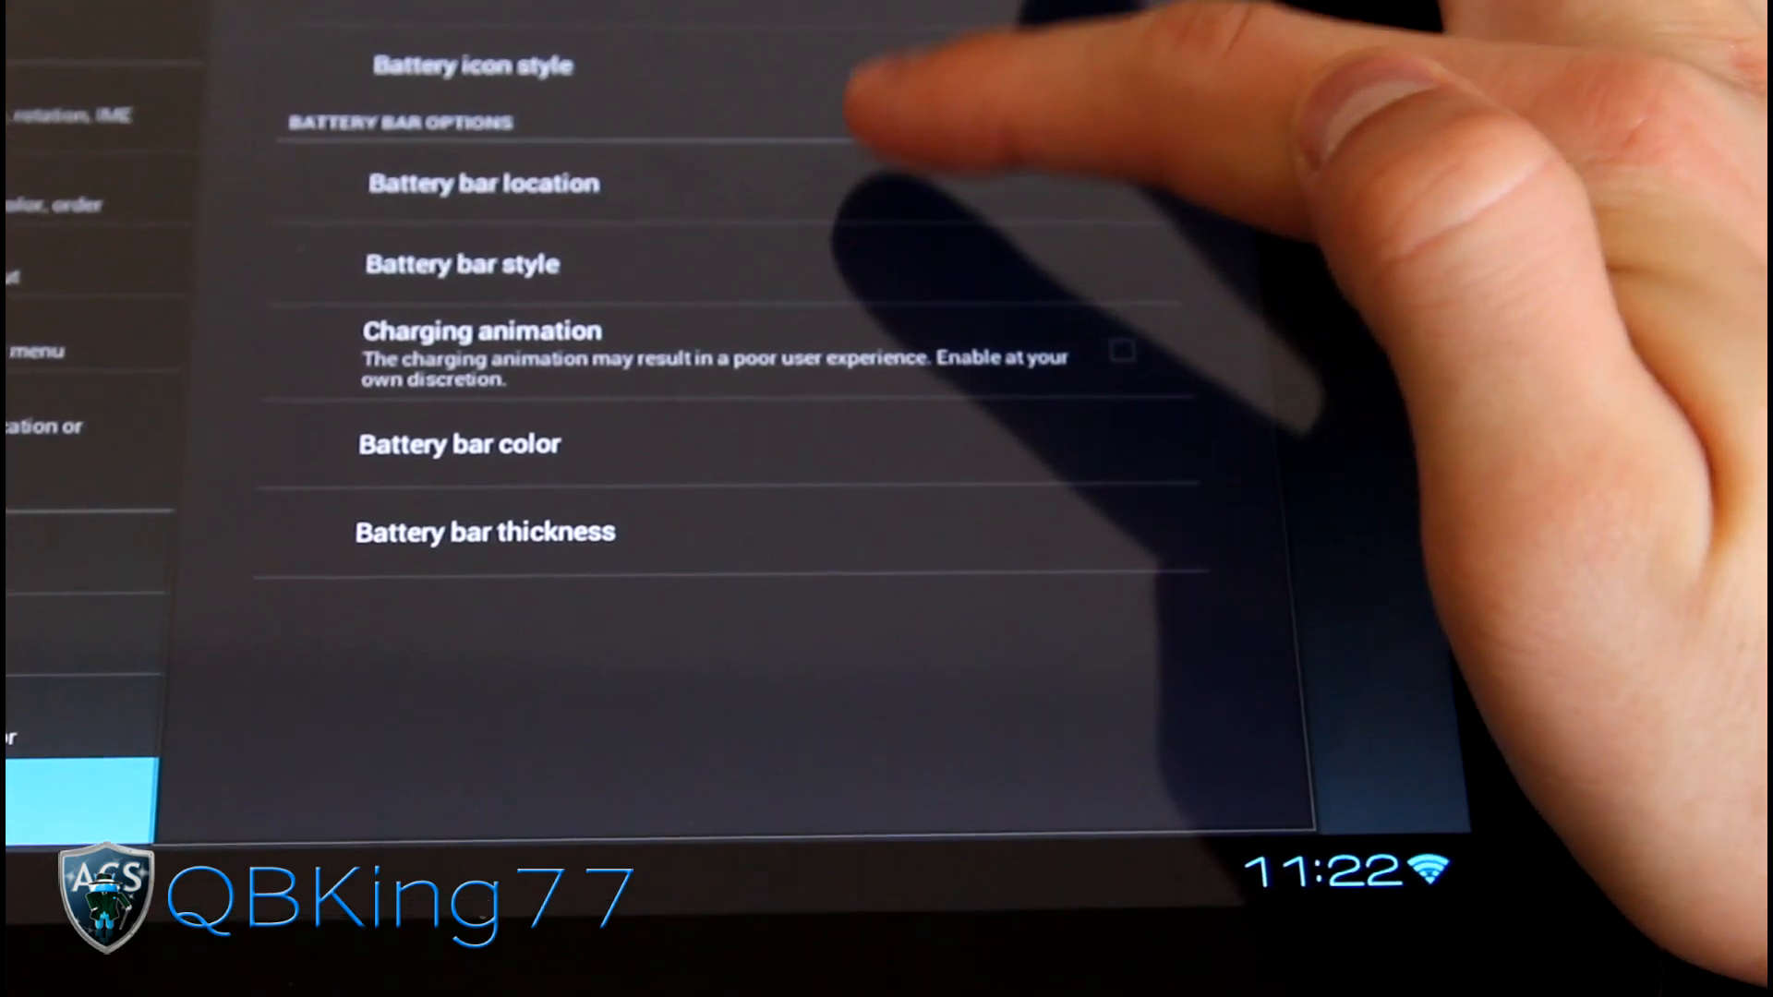
# - Set the battery bar location, such as Statusbar or top/bottom of navbar
pyautogui.click(483, 183)
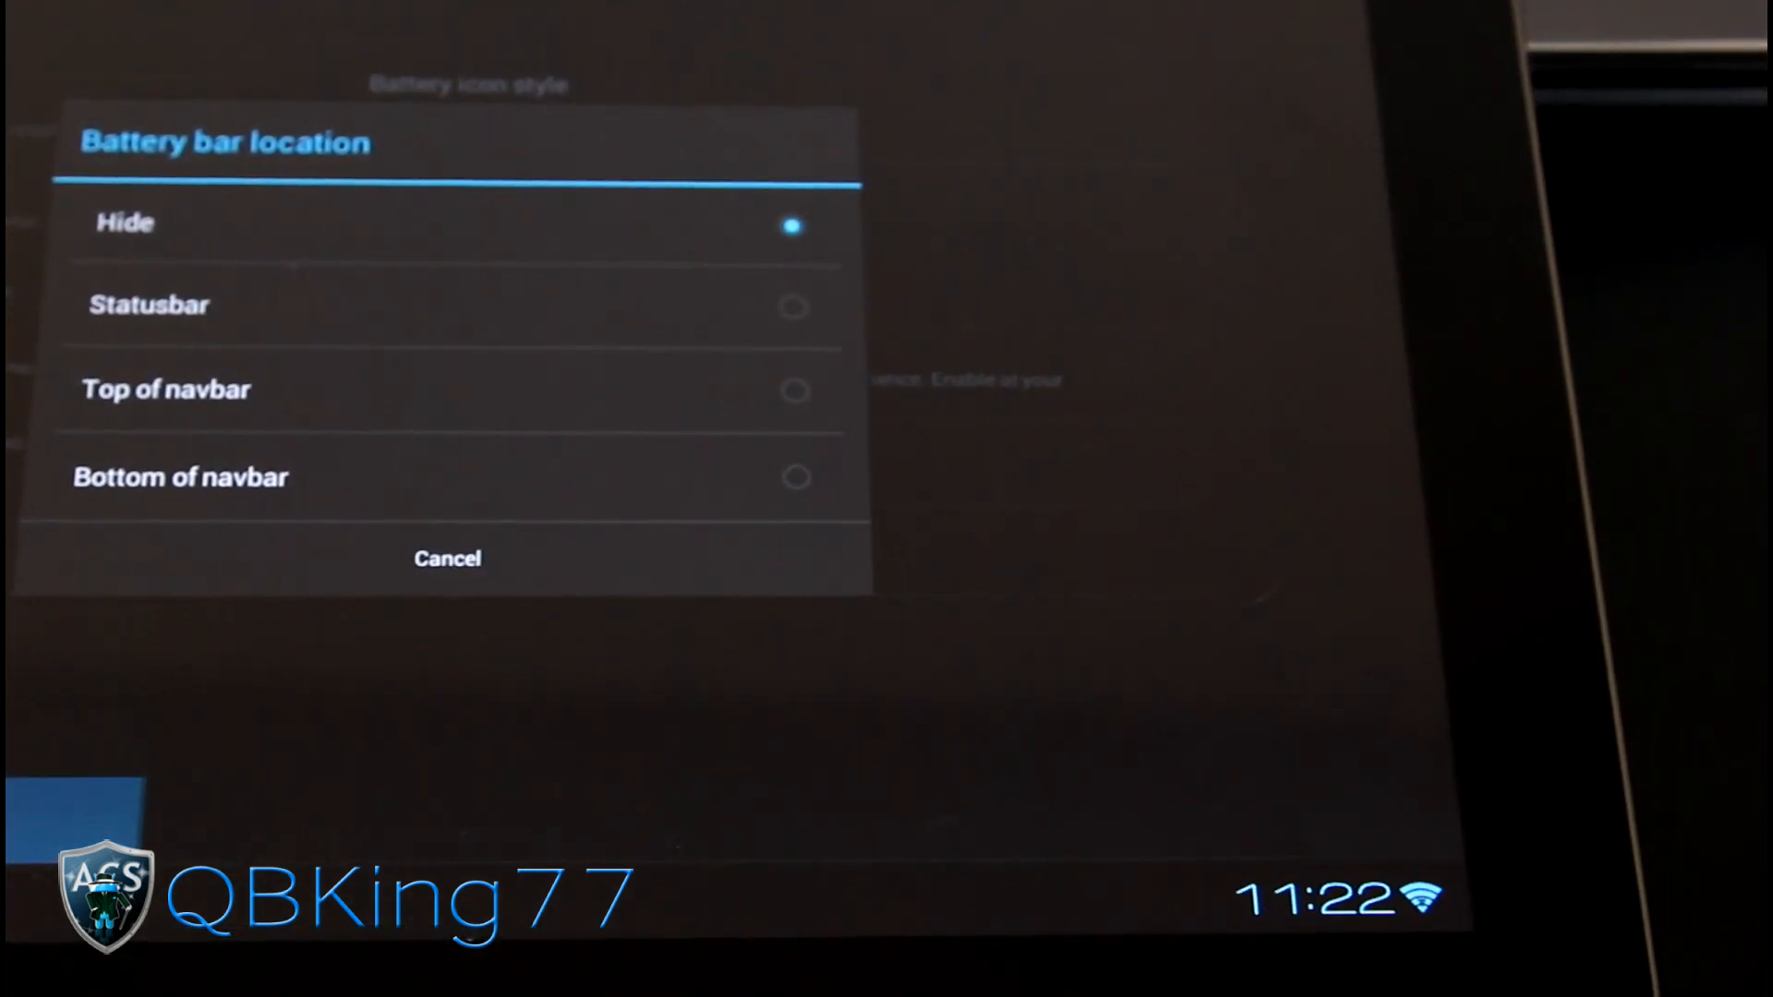
pyautogui.click(447, 558)
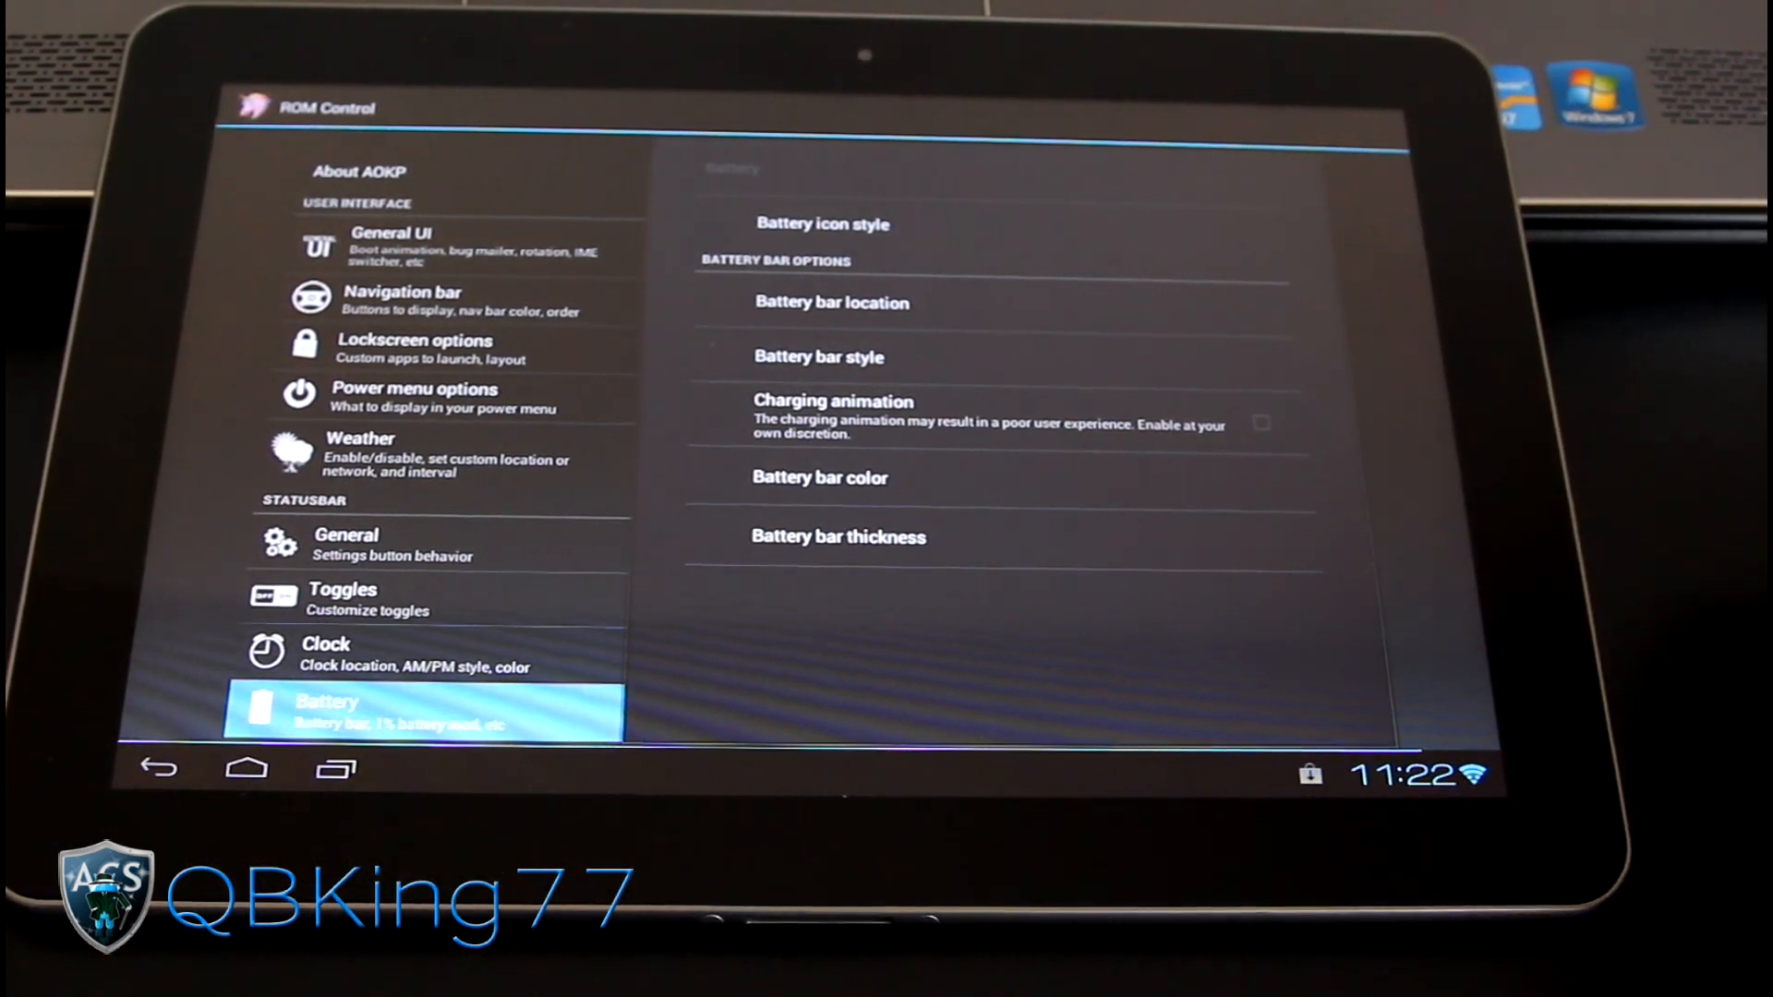
pyautogui.scroll(-3)
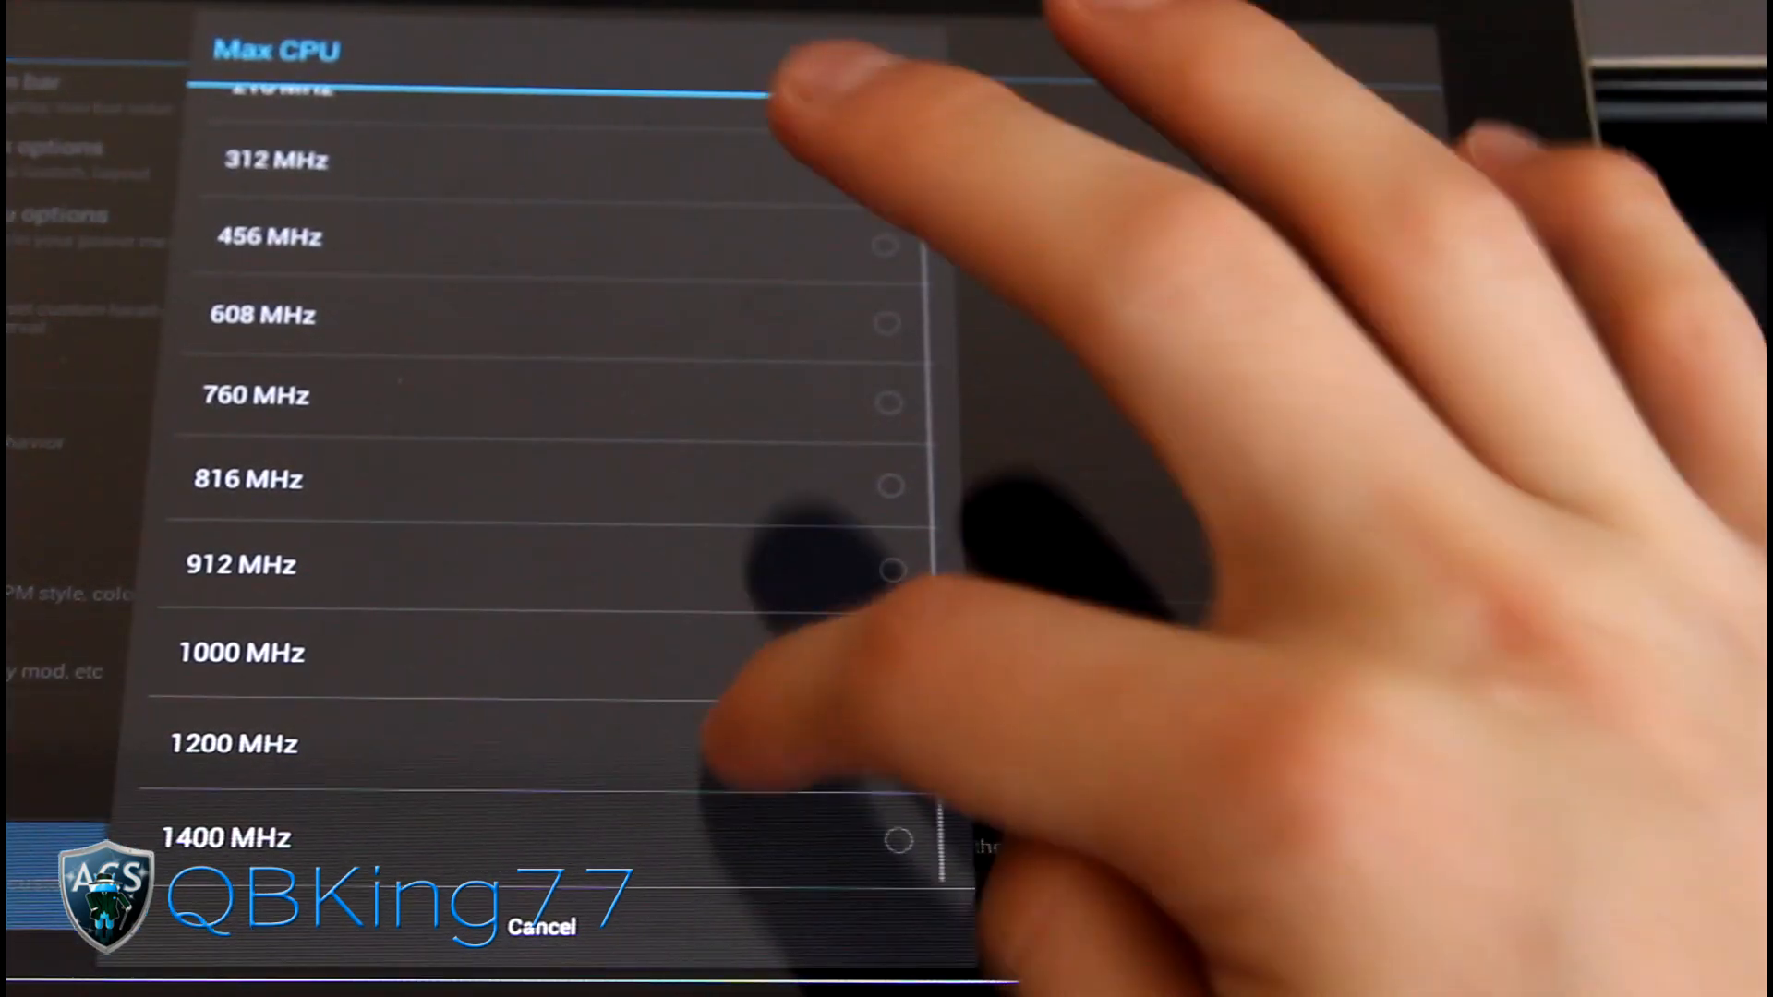
# - Close the Max CPU frequency list and open Google from the browser widget
pyautogui.click(893, 654)
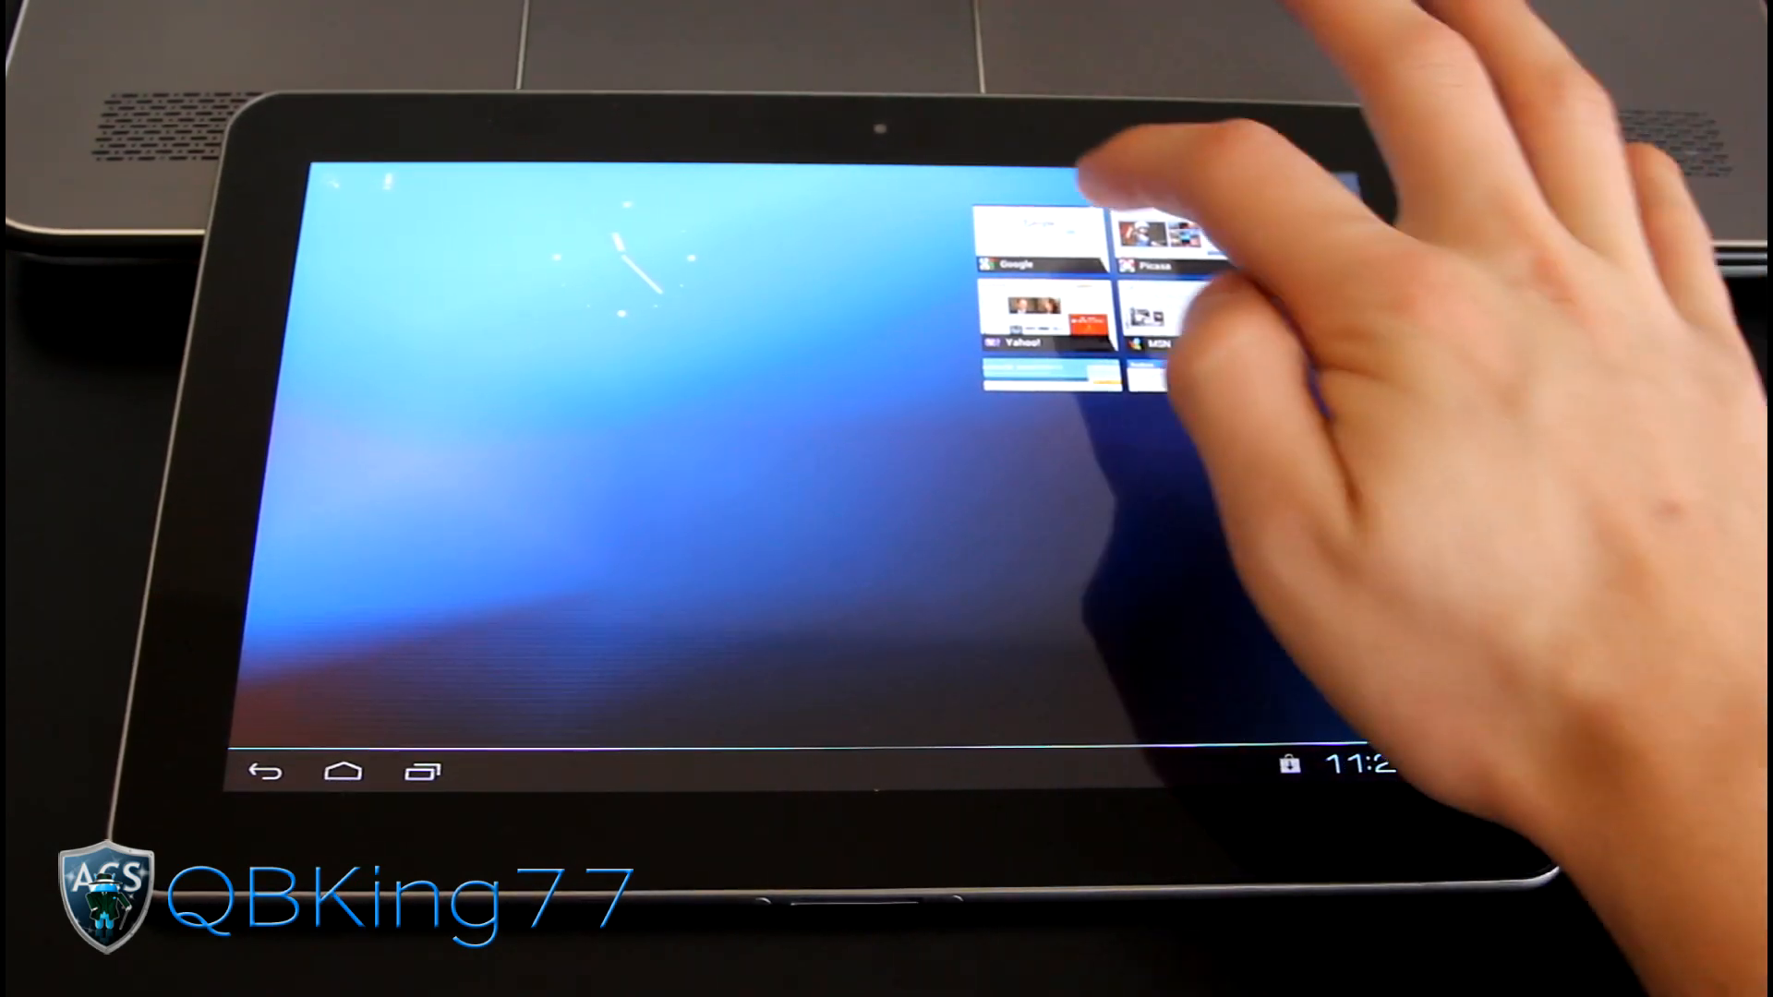
pyautogui.click(1034, 231)
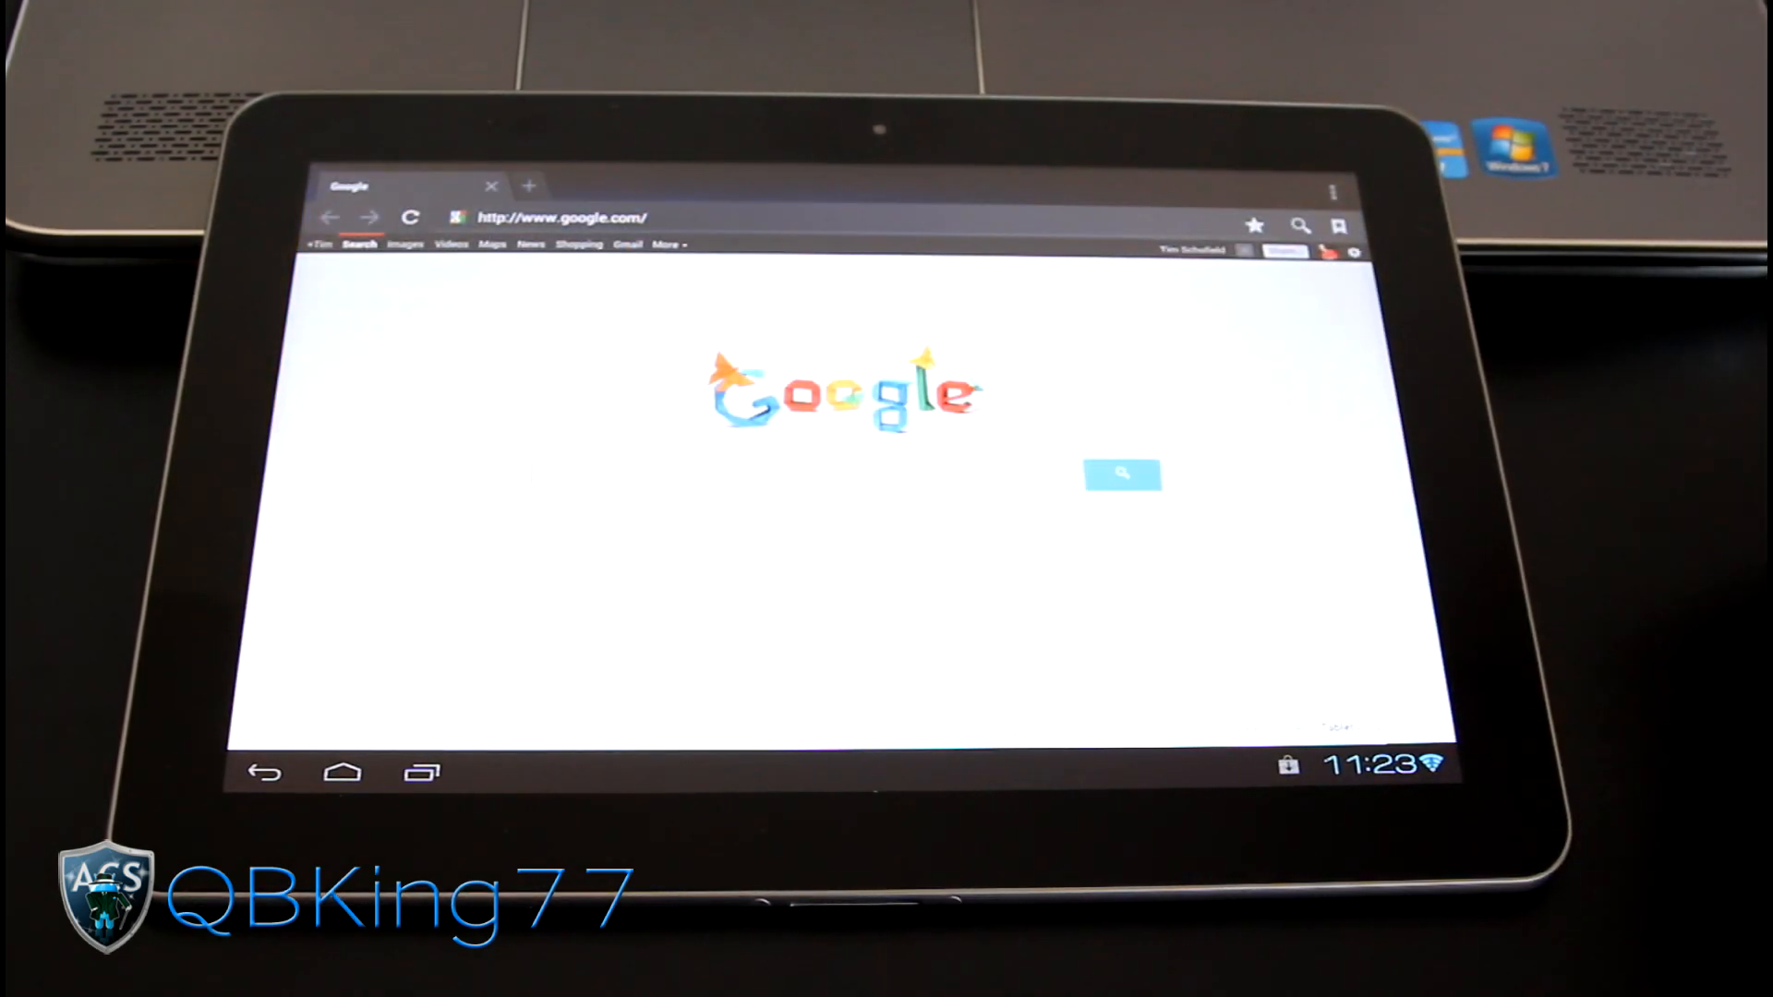